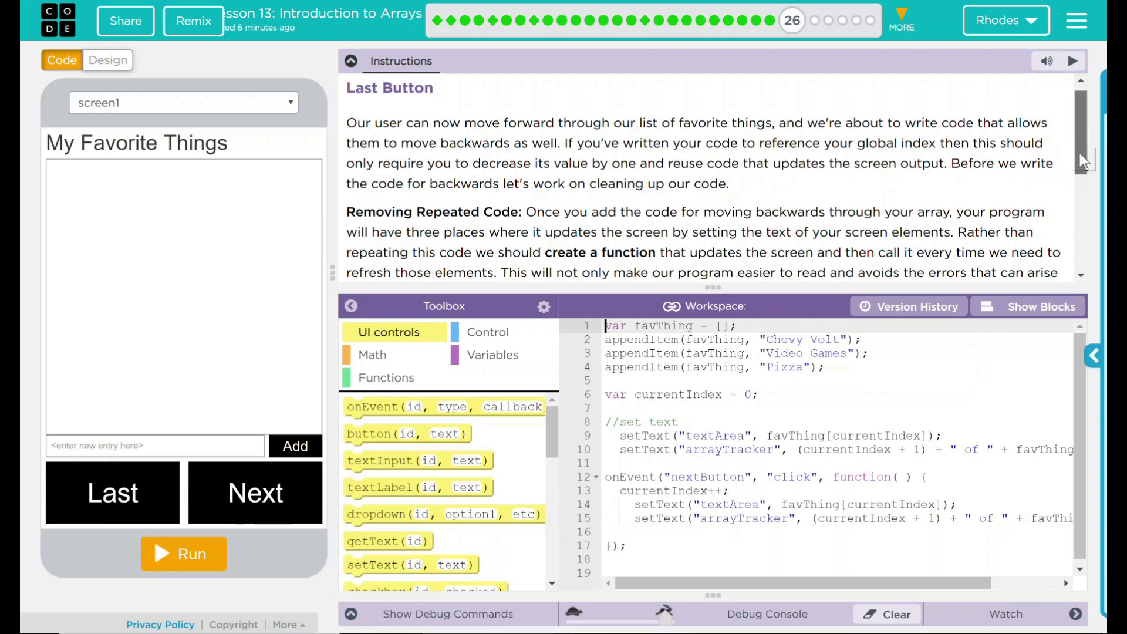
# Review the two setText lines that refresh the display in the existing code.
pyautogui.scroll(-3)
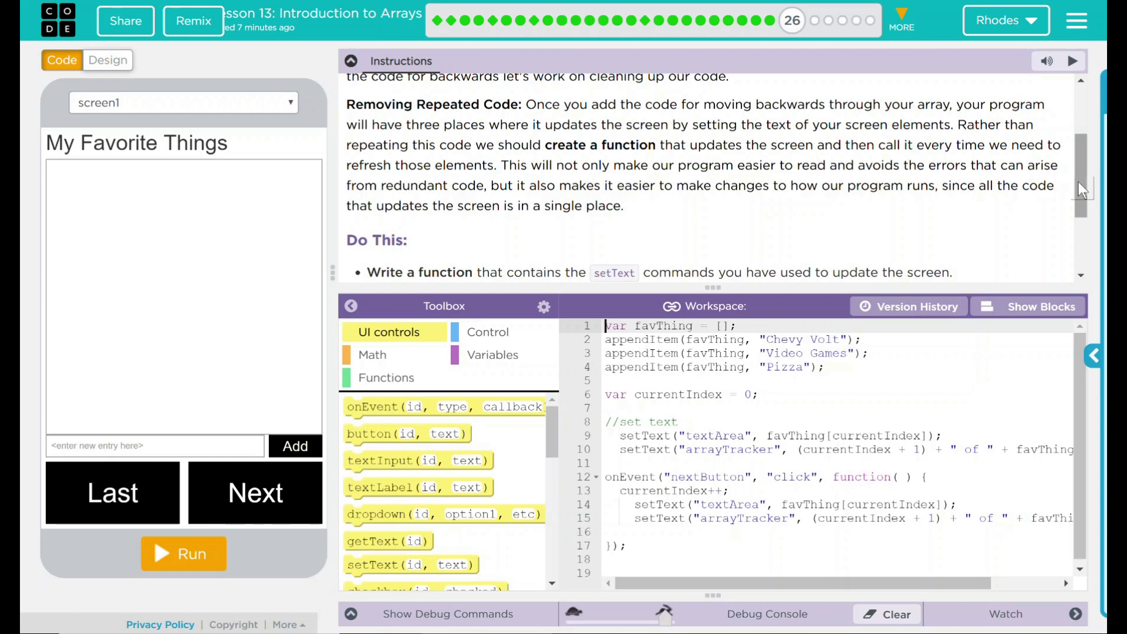
pyautogui.scroll(-3)
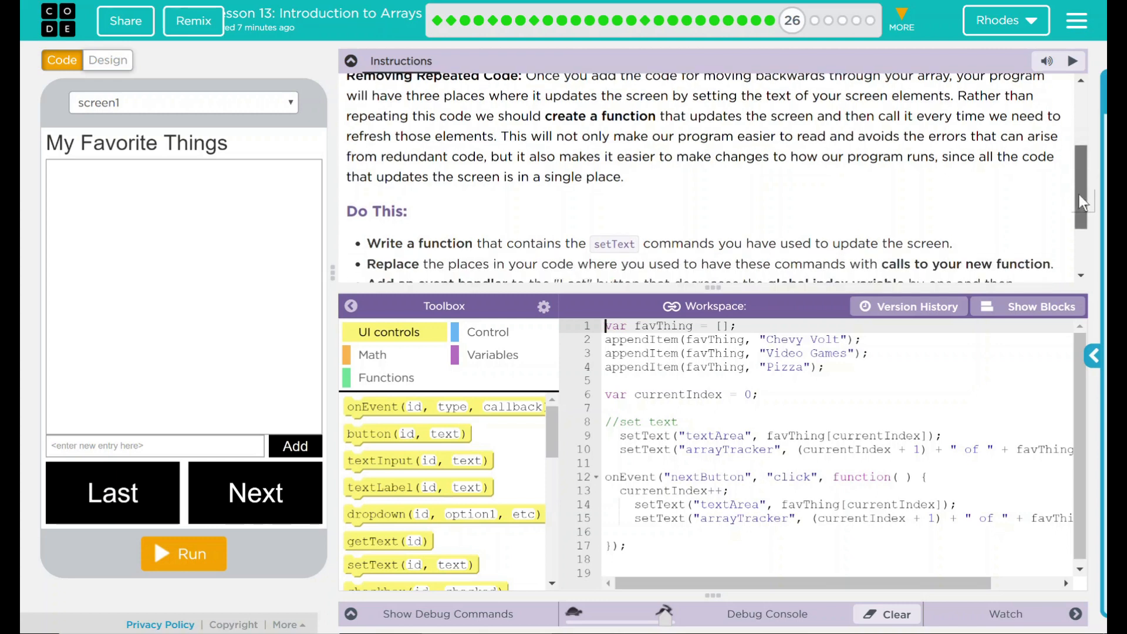
pyautogui.scroll(-3)
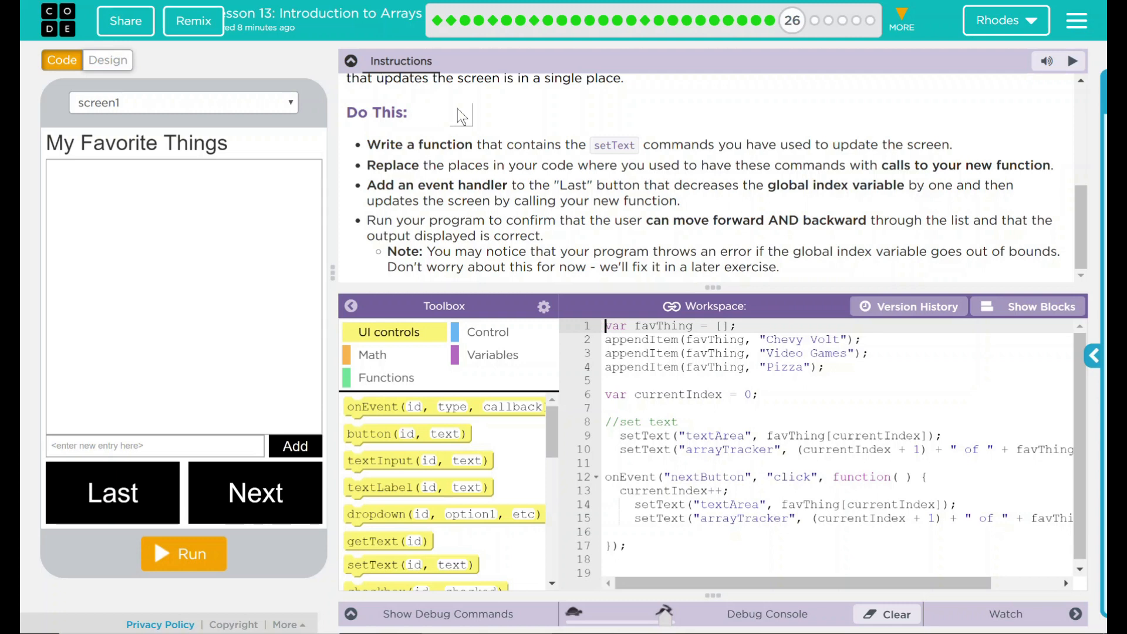
pyautogui.moveTo(394, 223)
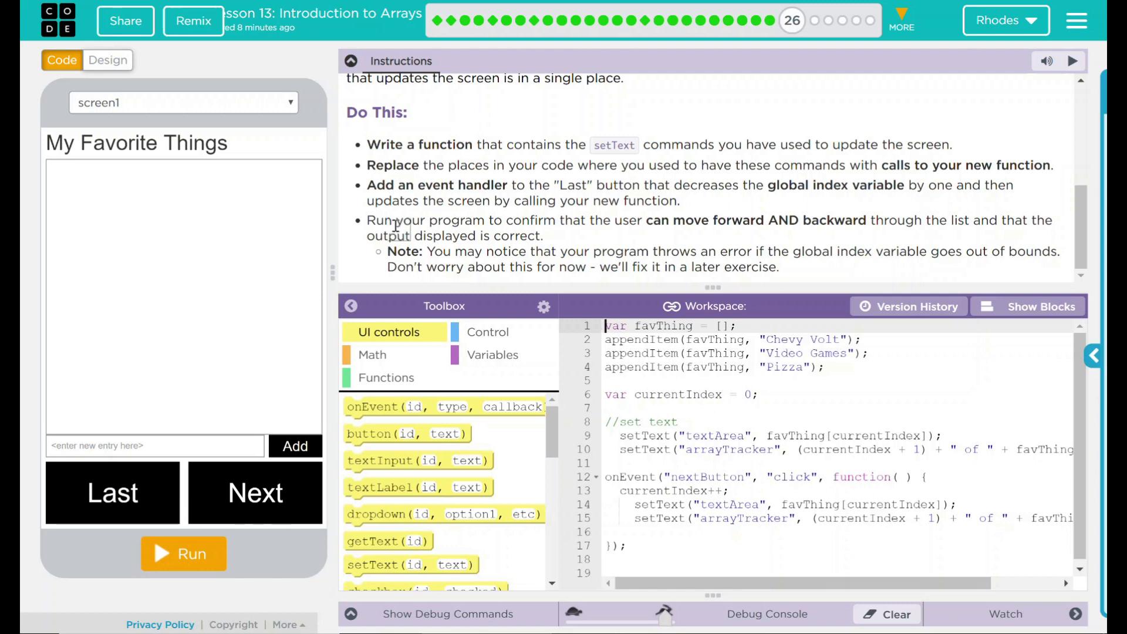
pyautogui.moveTo(645, 240)
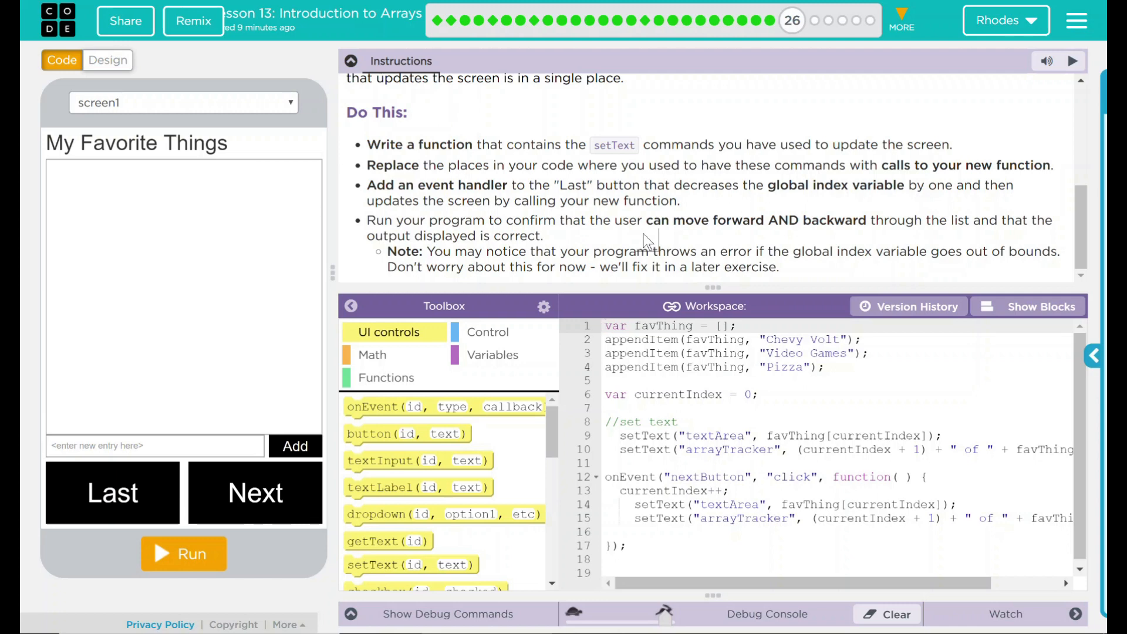
pyautogui.moveTo(550, 174)
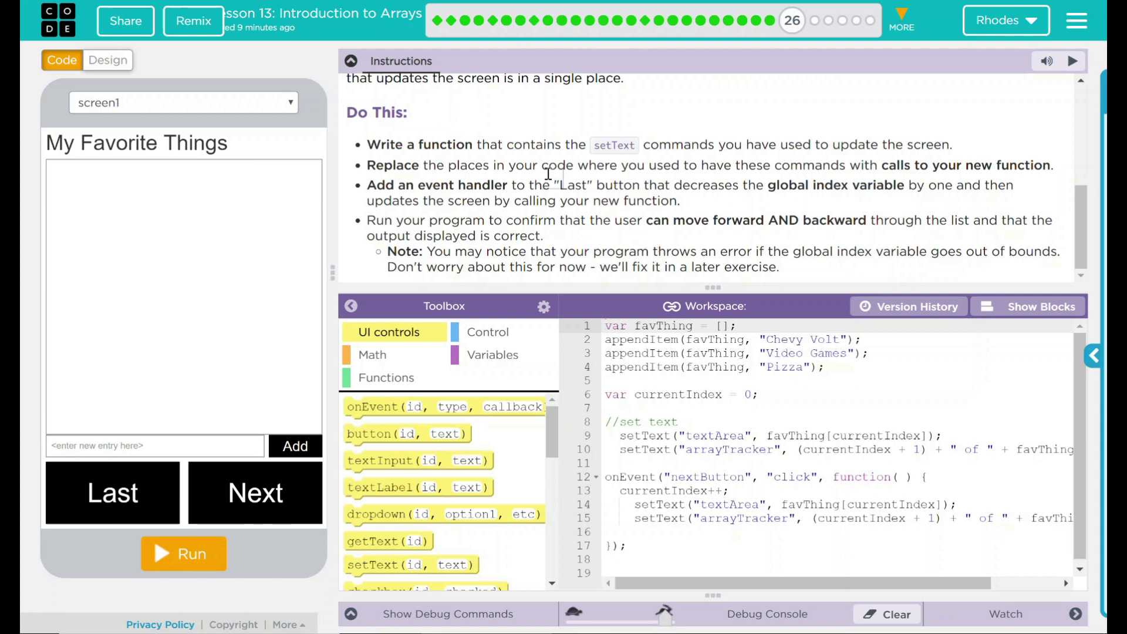
pyautogui.moveTo(368, 143); pyautogui.dragTo(704, 164)
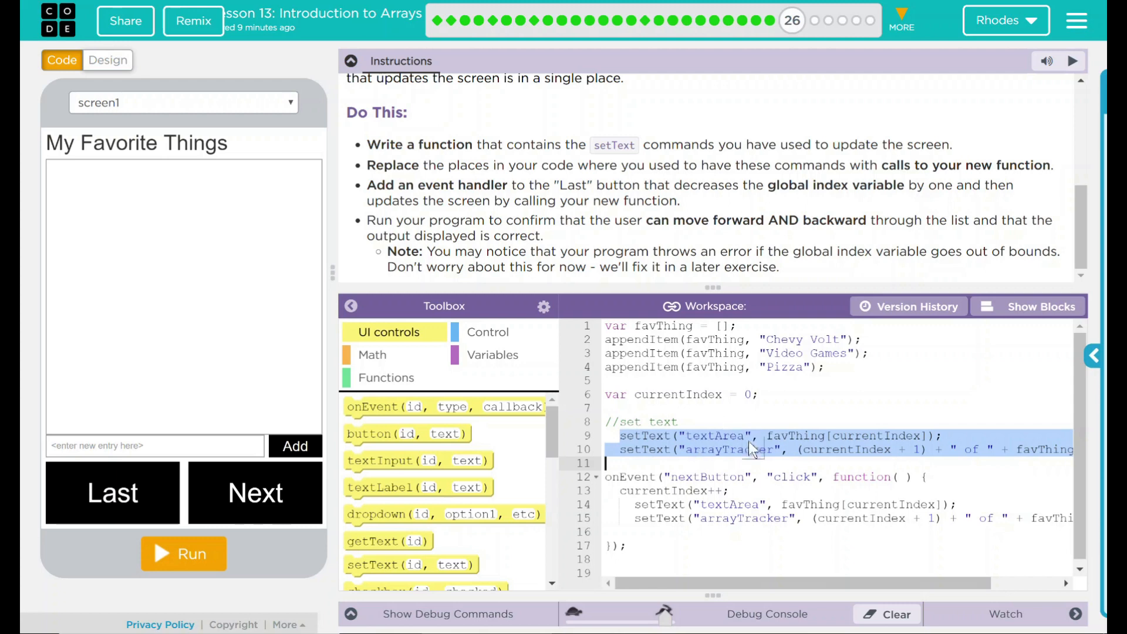
pyautogui.moveTo(608, 479)
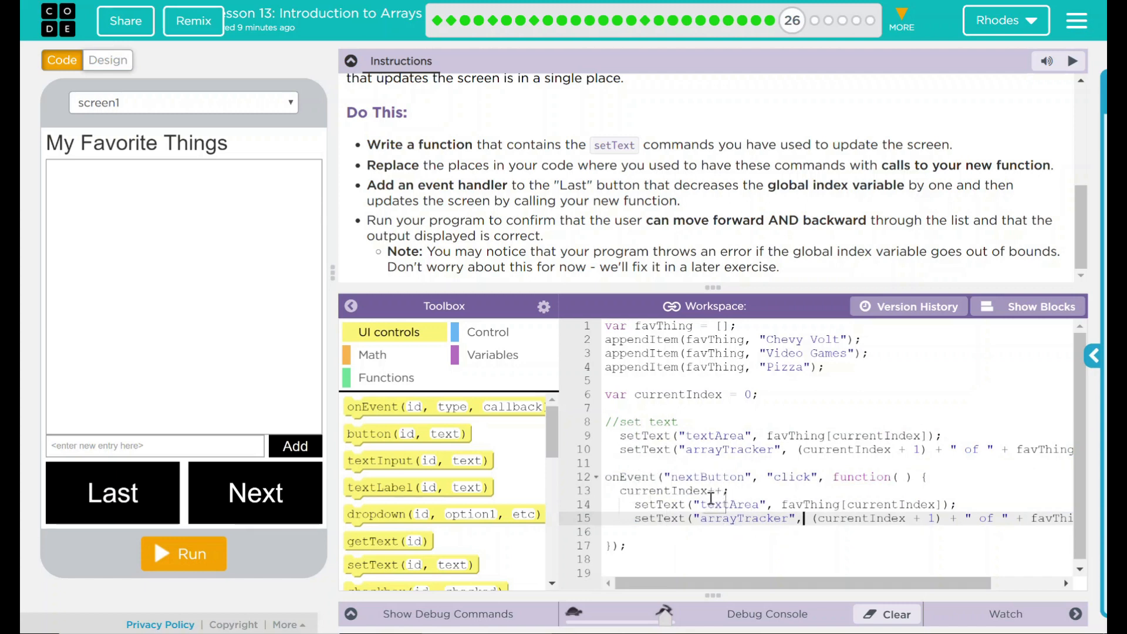
pyautogui.moveTo(646, 508)
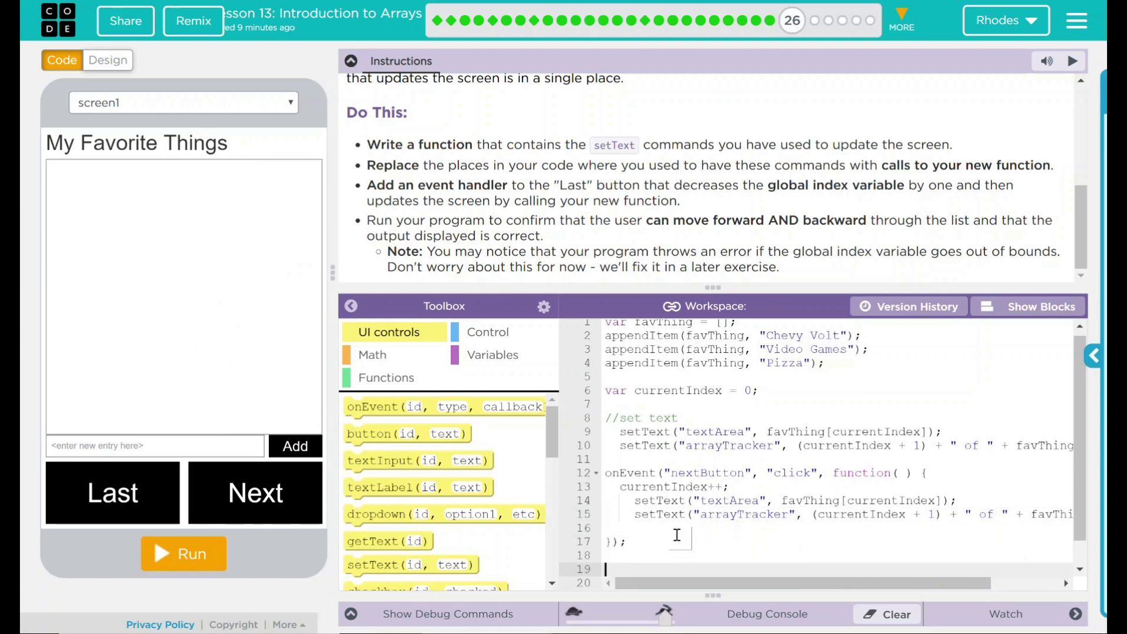
# Place a new empty onEvent click handler below the nextButton handler.
pyautogui.scroll(-3)
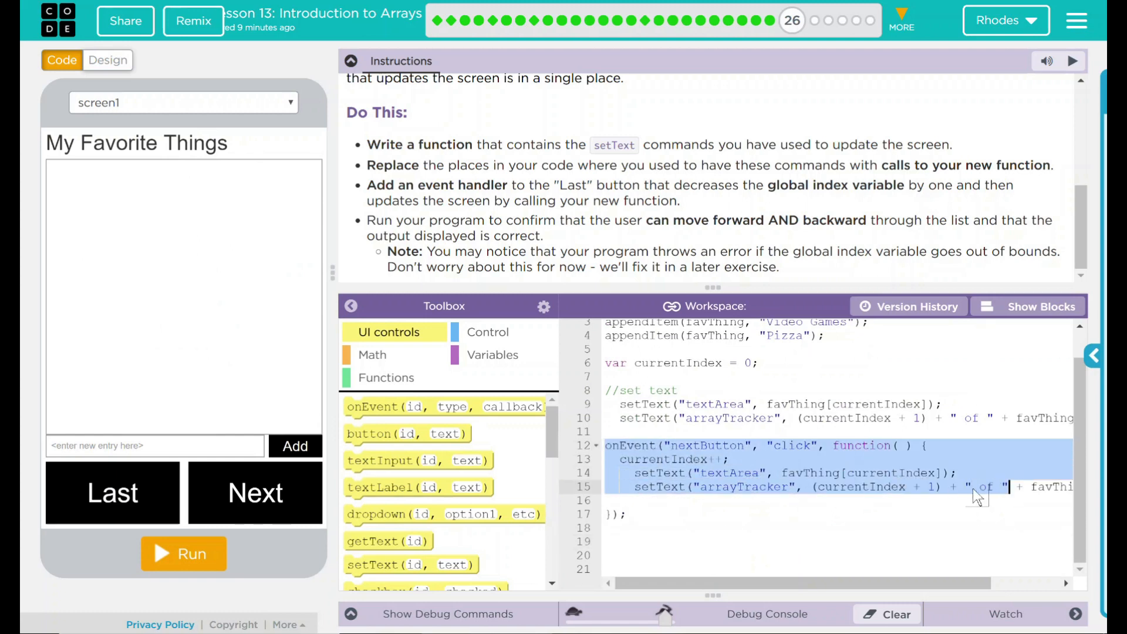
pyautogui.click(700, 472)
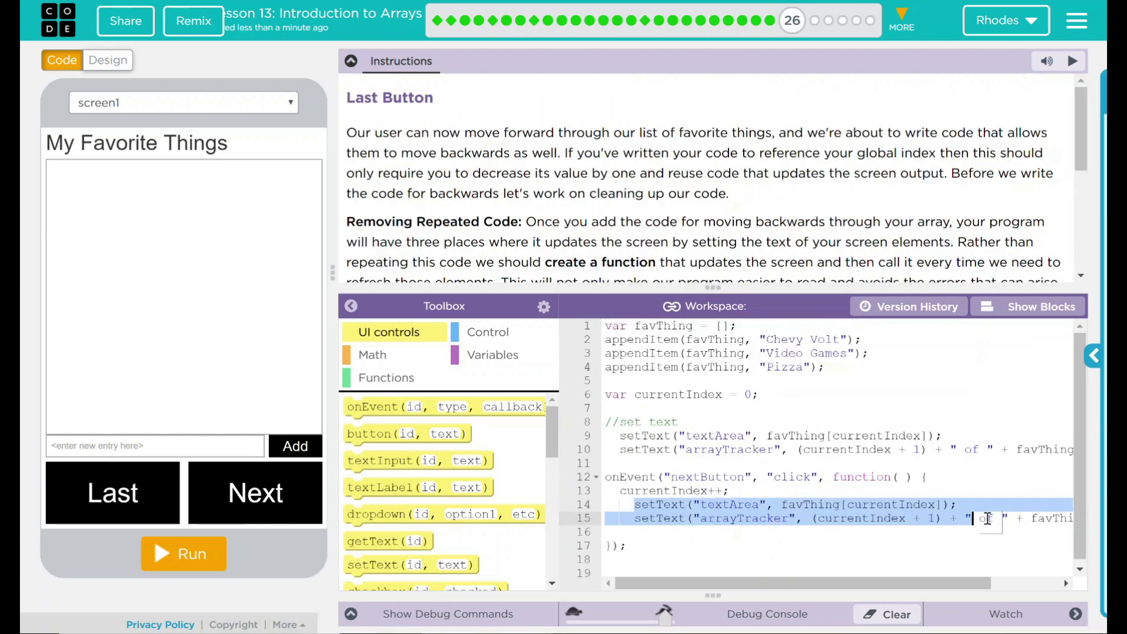
pyautogui.click(704, 477)
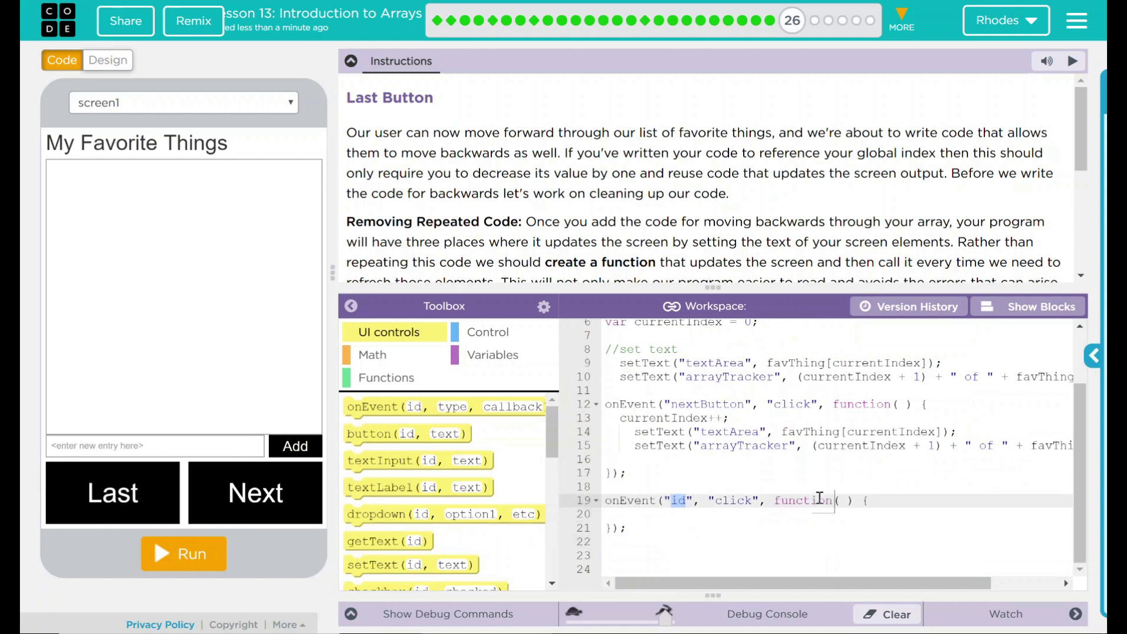
# Target the handler at lastButton and decrement currentIndex inside its body.
pyautogui.write('lastButton')
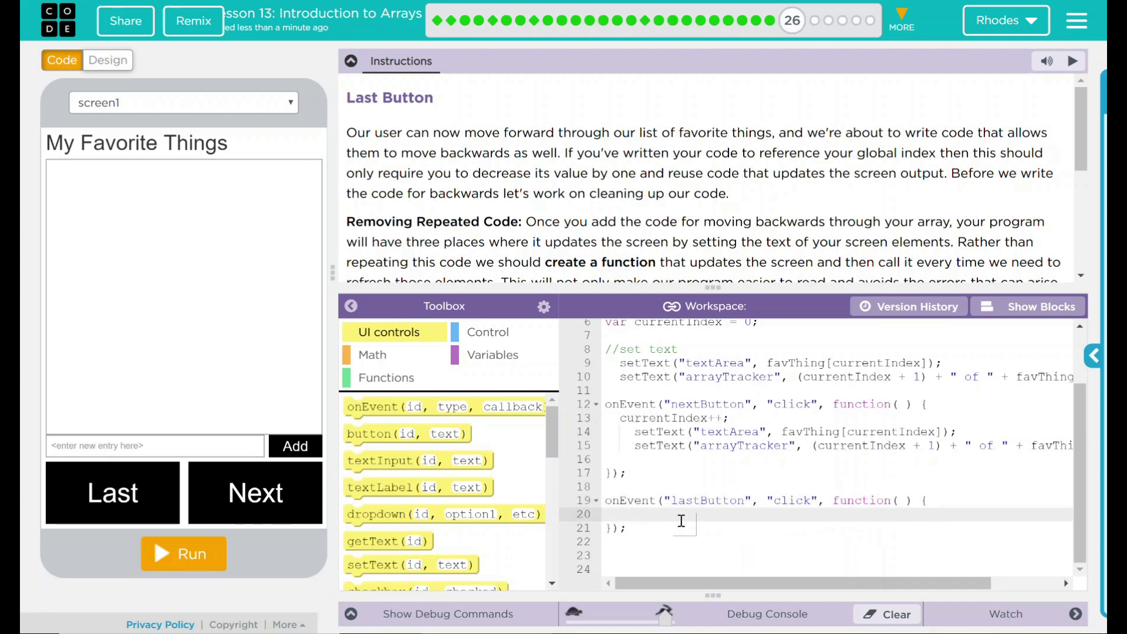
pyautogui.write('cu')
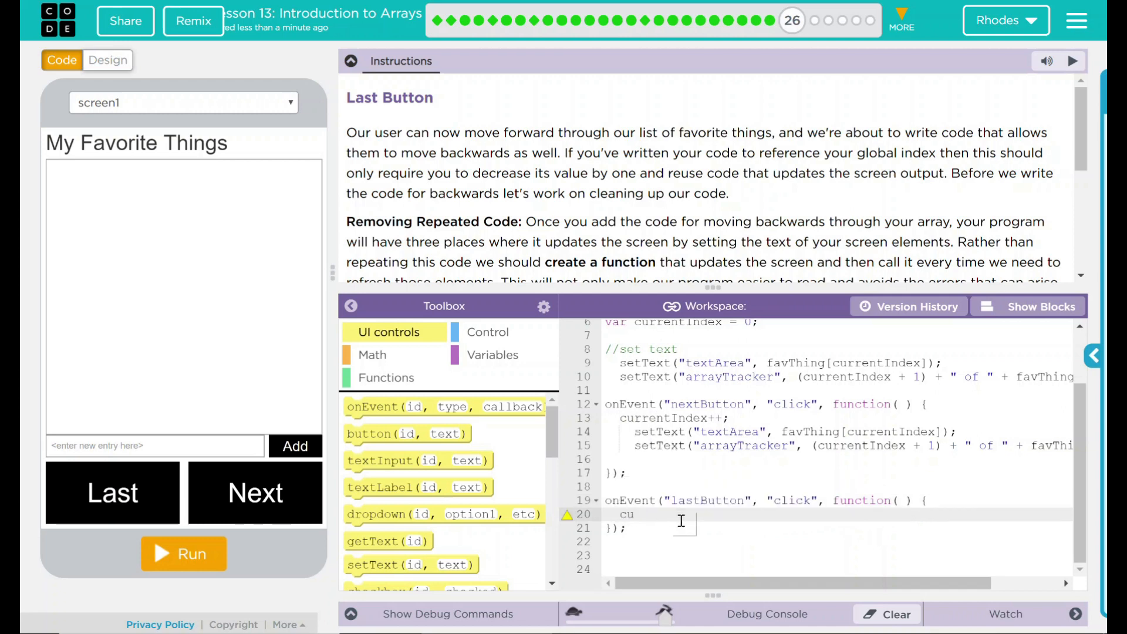
pyautogui.write('rrentIndex--')
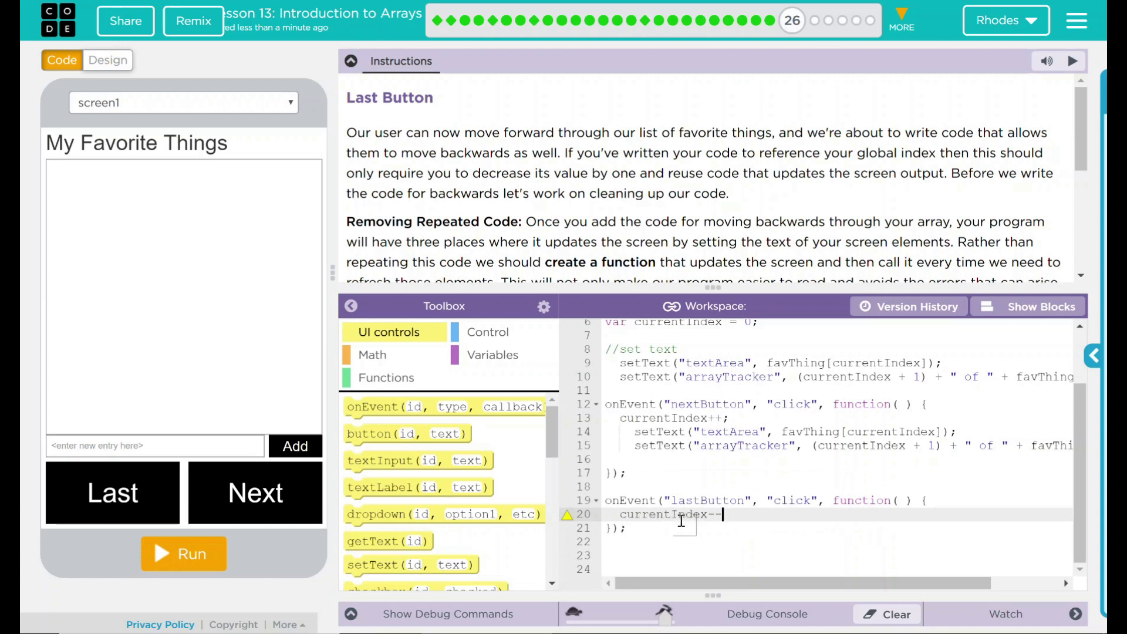
pyautogui.write(';')
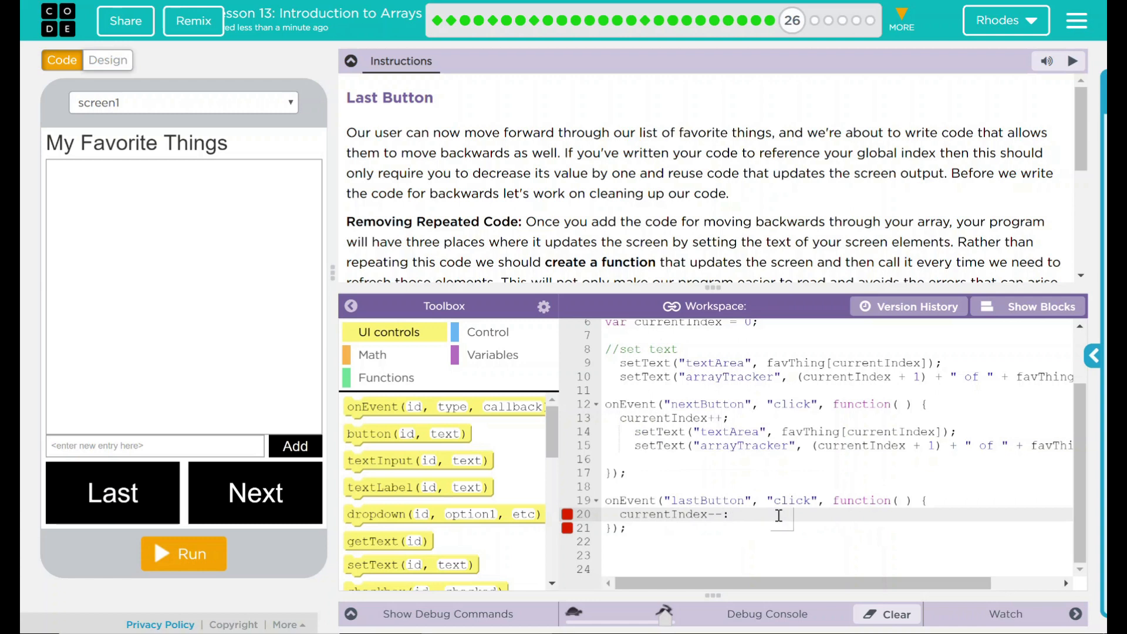
pyautogui.moveTo(655, 418)
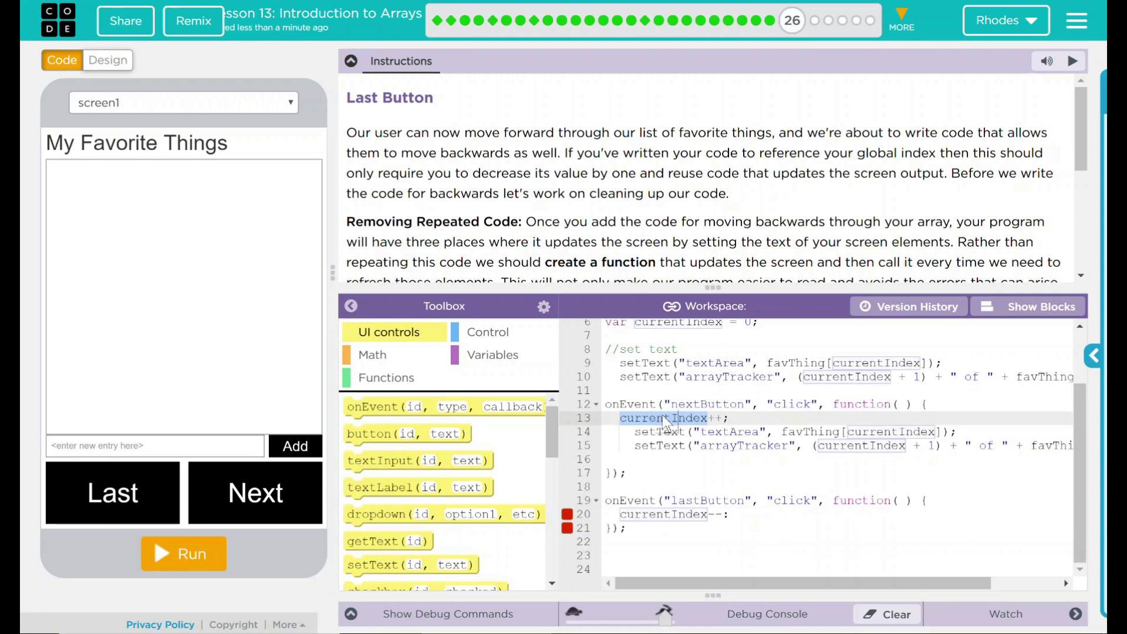
pyautogui.moveTo(569, 517)
pyautogui.write(';')
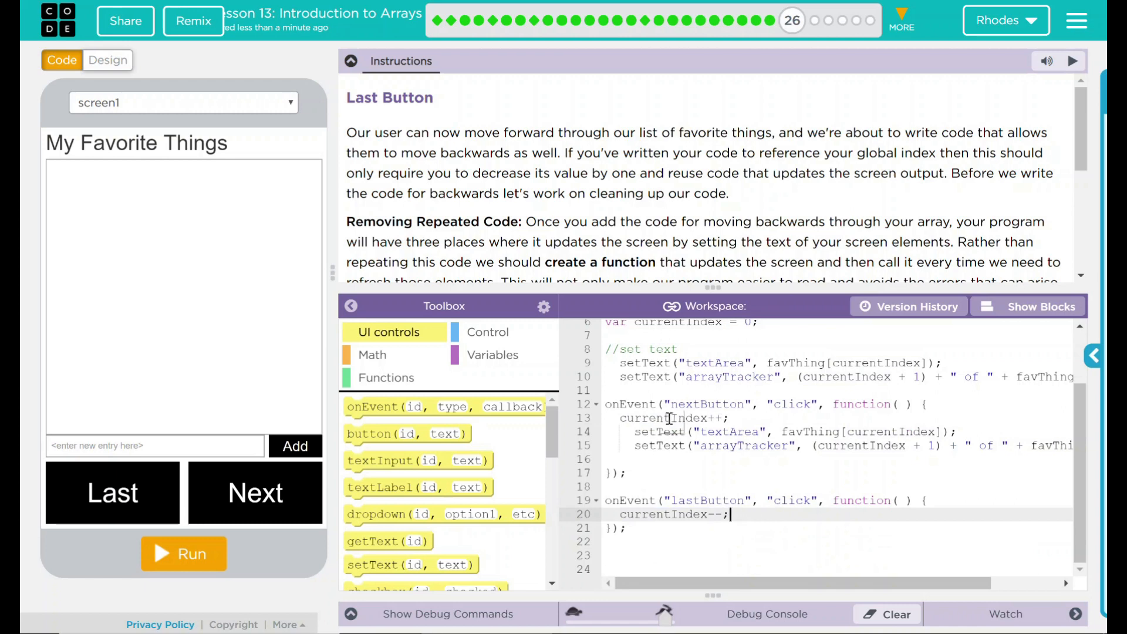
pyautogui.moveTo(643, 436)
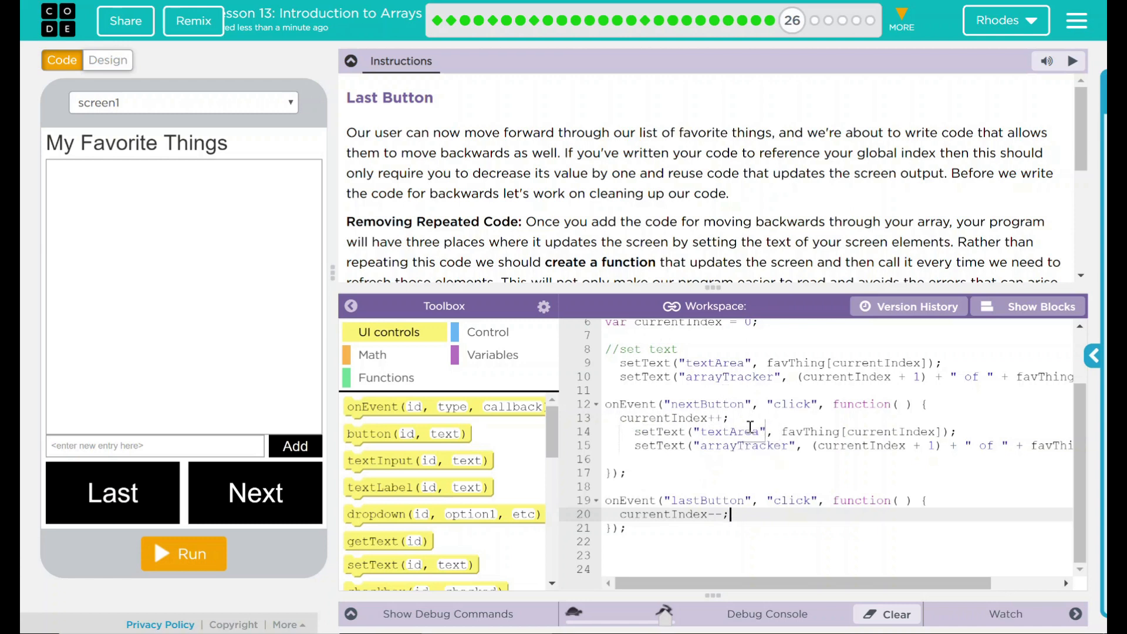
pyautogui.moveTo(704, 428)
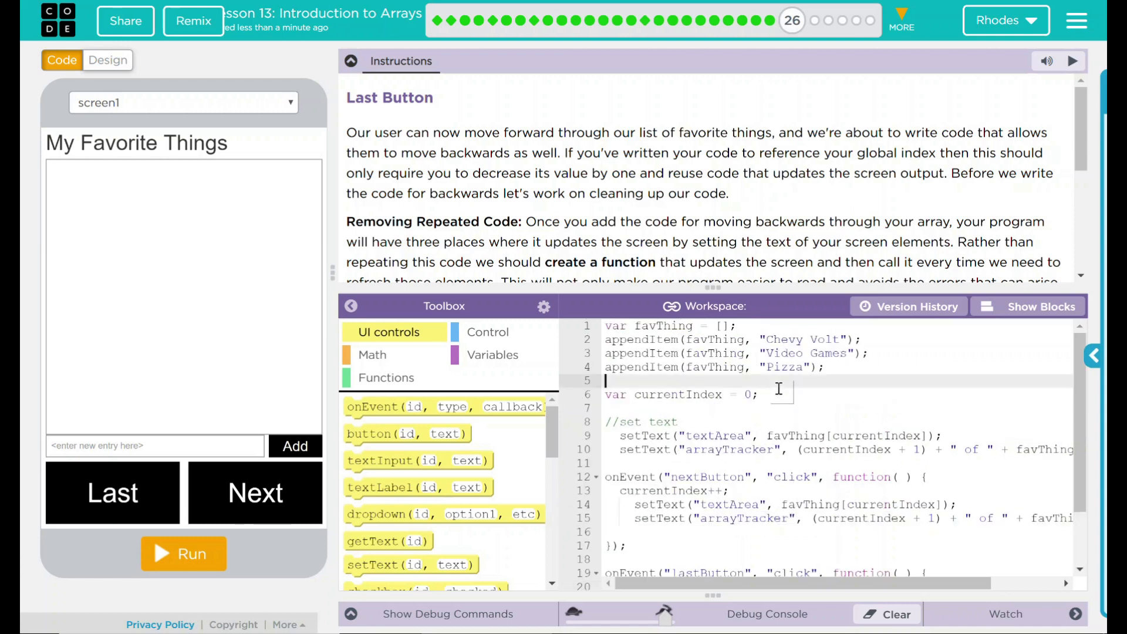
# Add a `var updateDisplay();` line near the top, below currentIndex.
pyautogui.write('var')
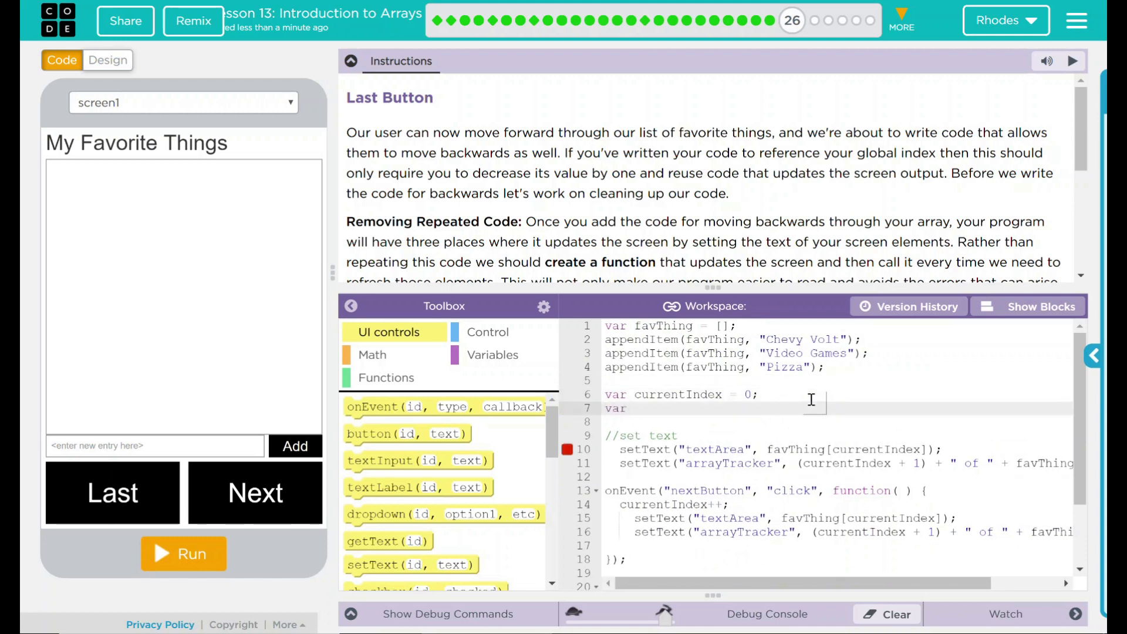
pyautogui.write('updateDisplay')
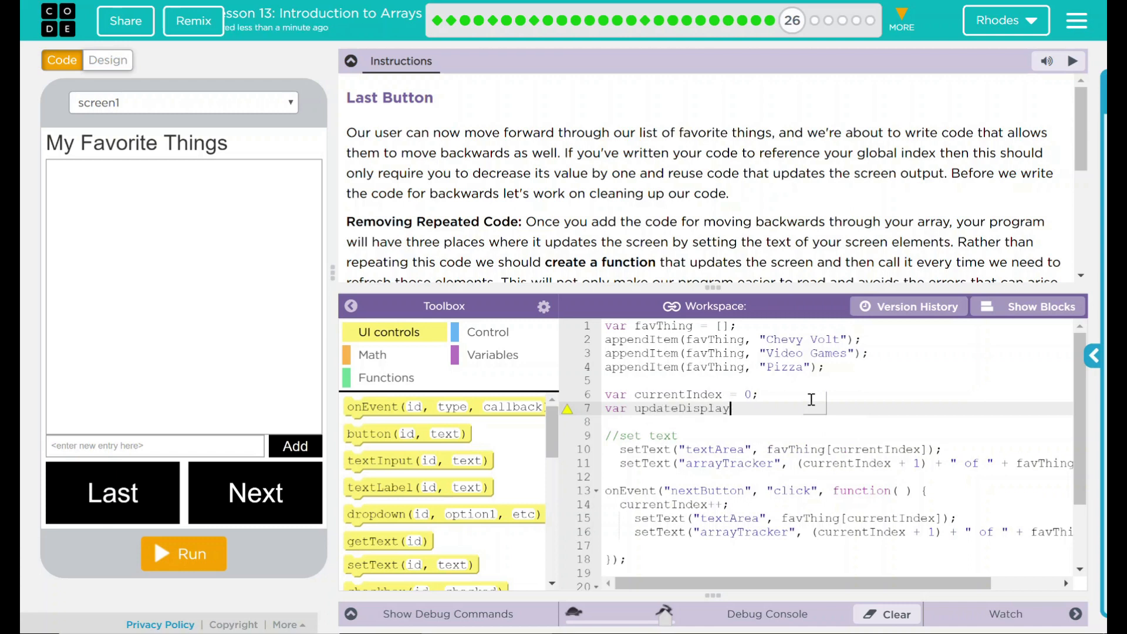
pyautogui.write('()')
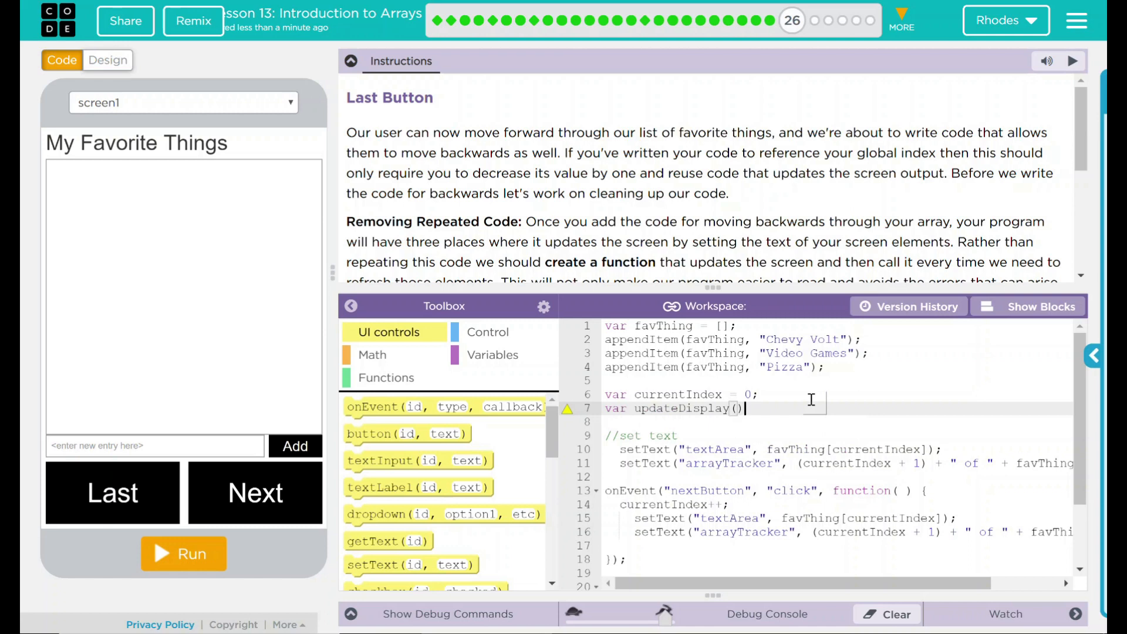
pyautogui.write(';')
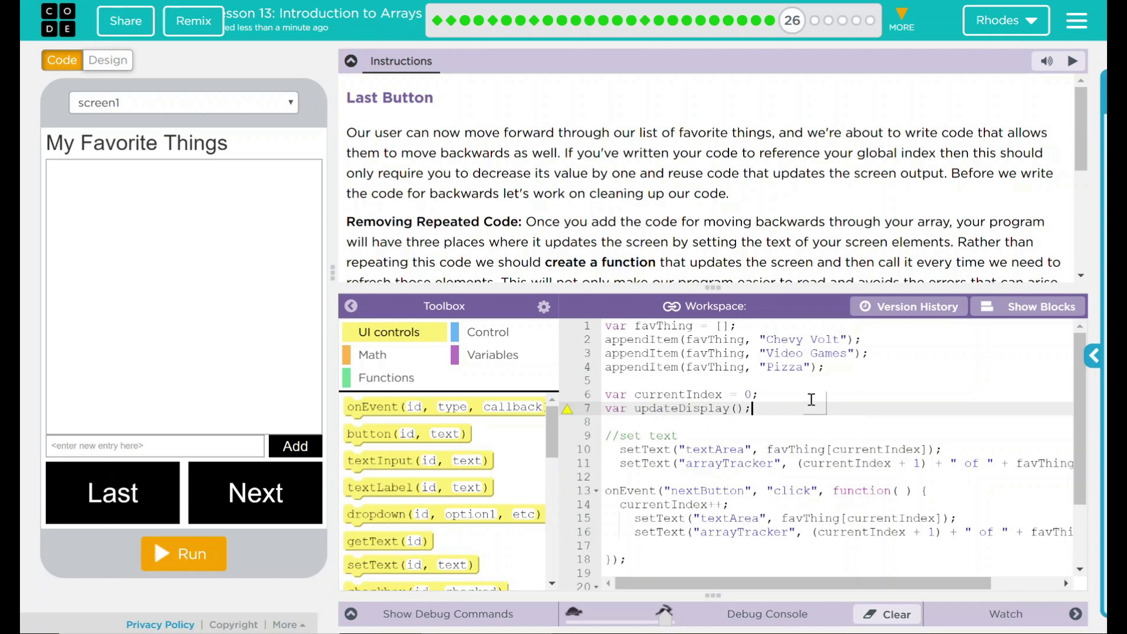
pyautogui.moveTo(566, 409)
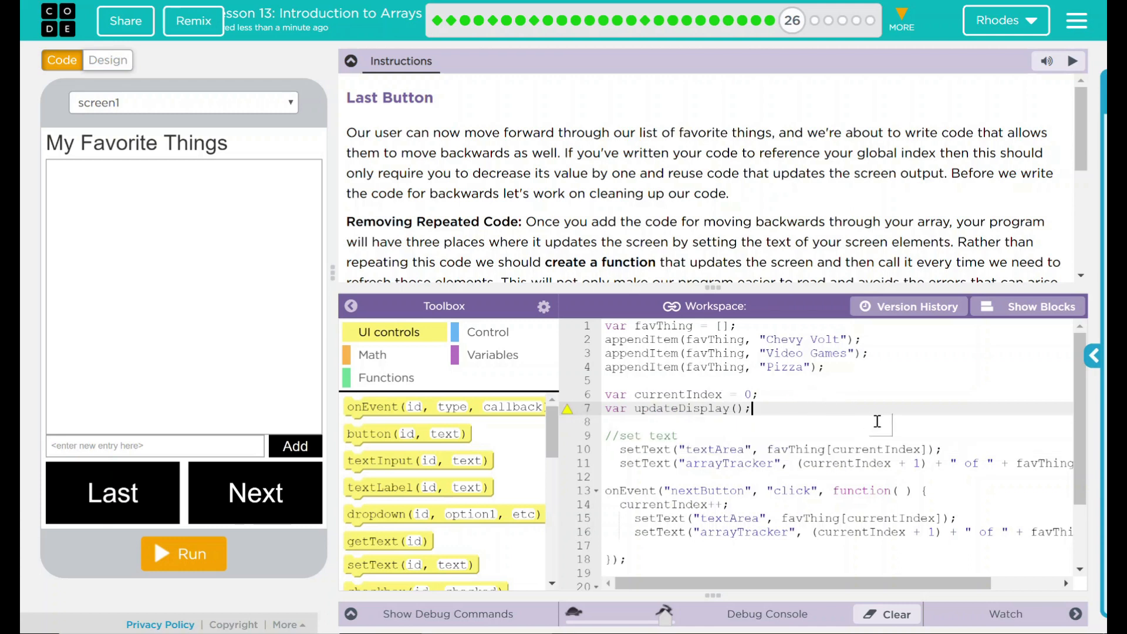
pyautogui.moveTo(869, 420)
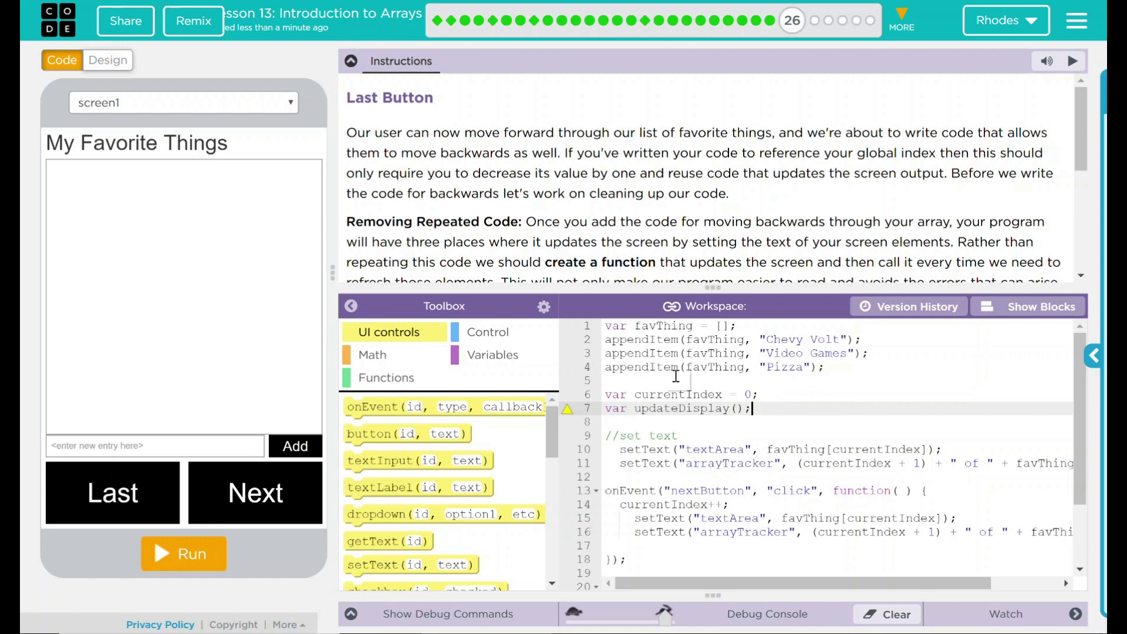
pyautogui.moveTo(650, 408)
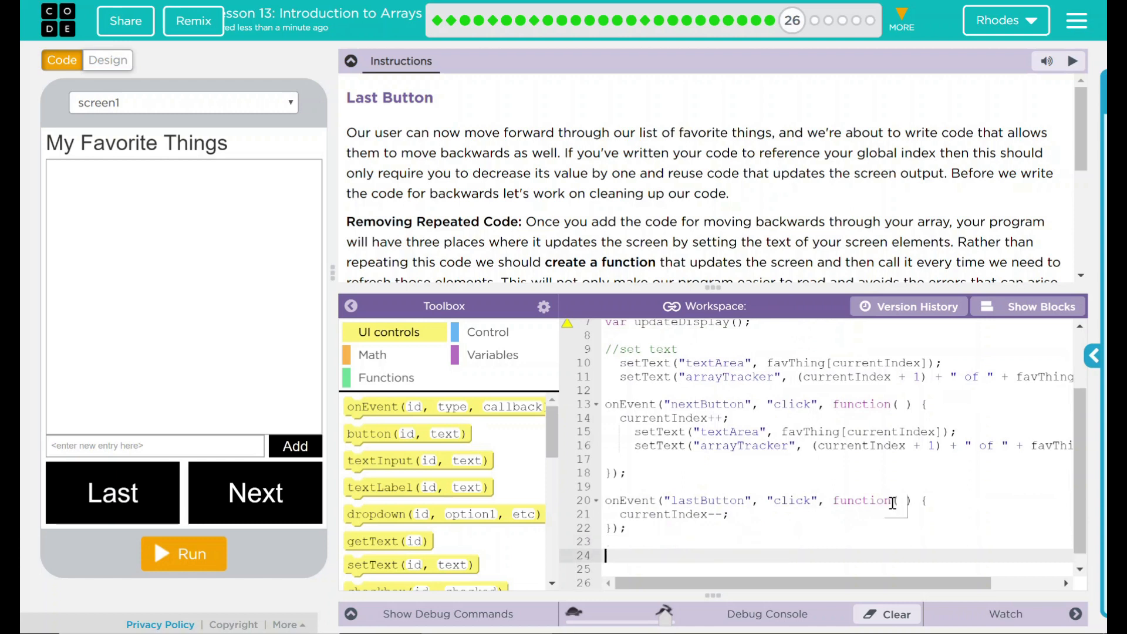
pyautogui.moveTo(466, 456)
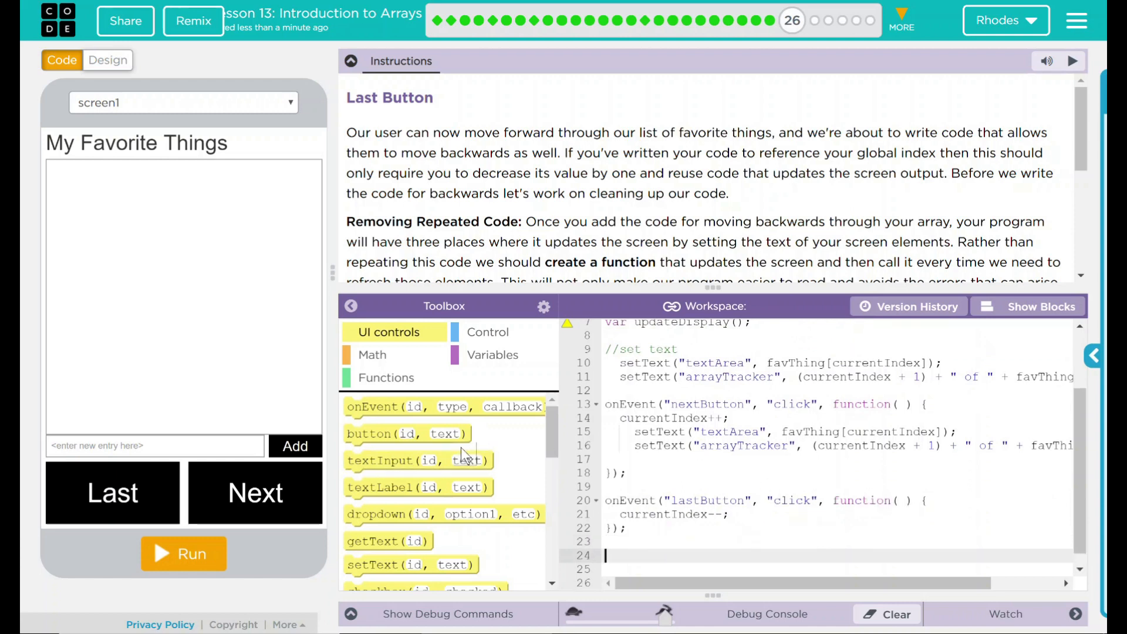
pyautogui.moveTo(481, 387)
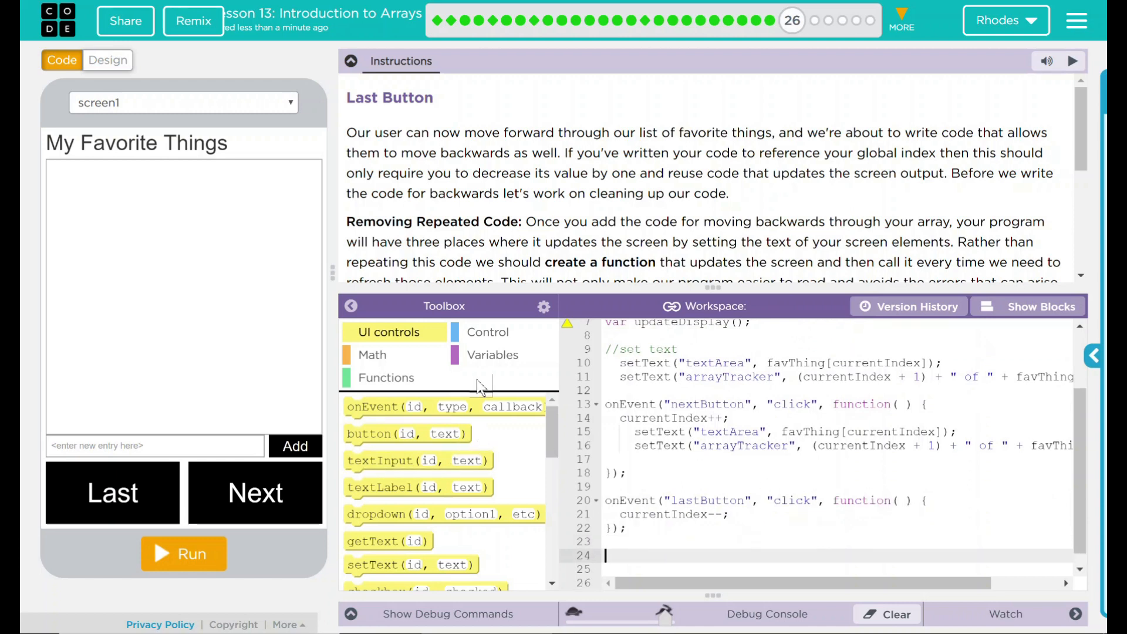
# Create a function named updateDisplay and move the two setText lines into it.
pyautogui.click(385, 378)
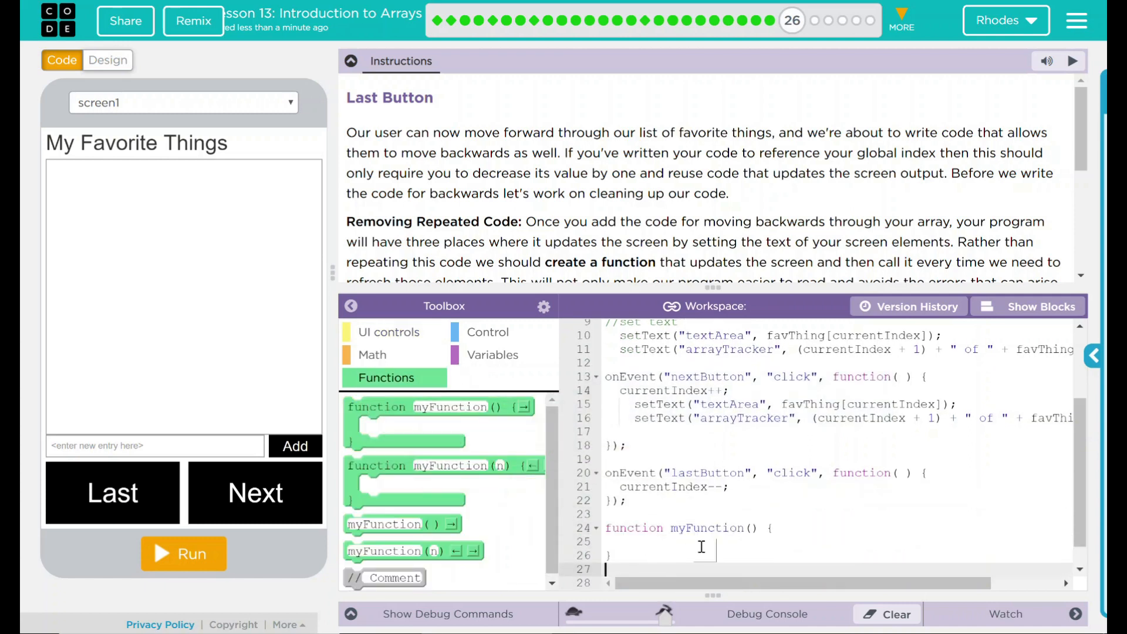
pyautogui.doubleClick(705, 528)
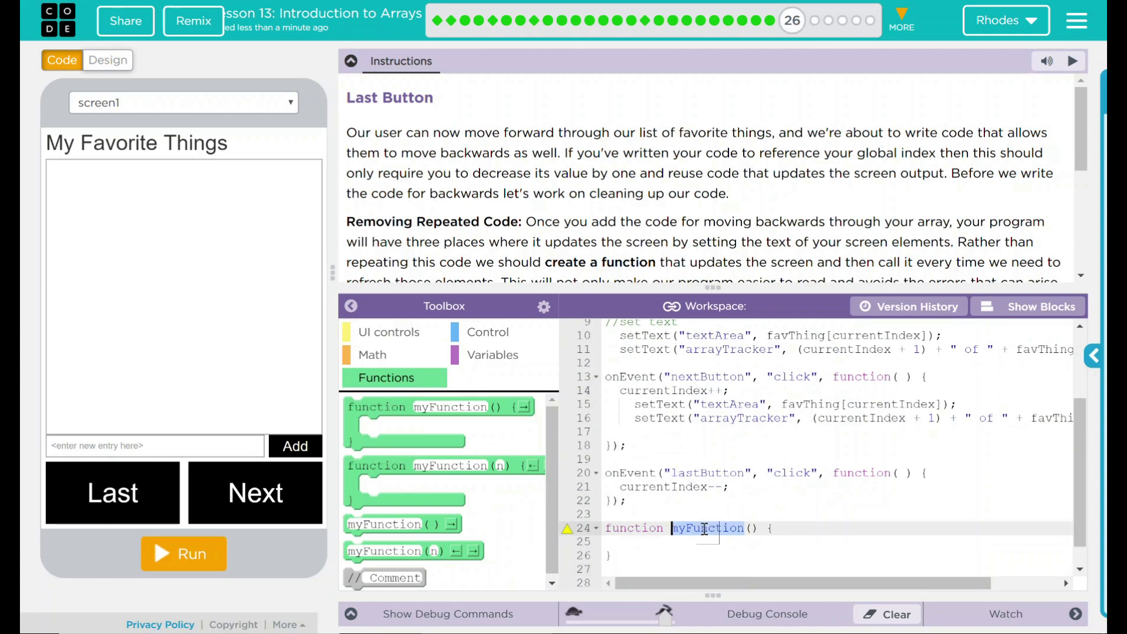
pyautogui.write('updateDispla')
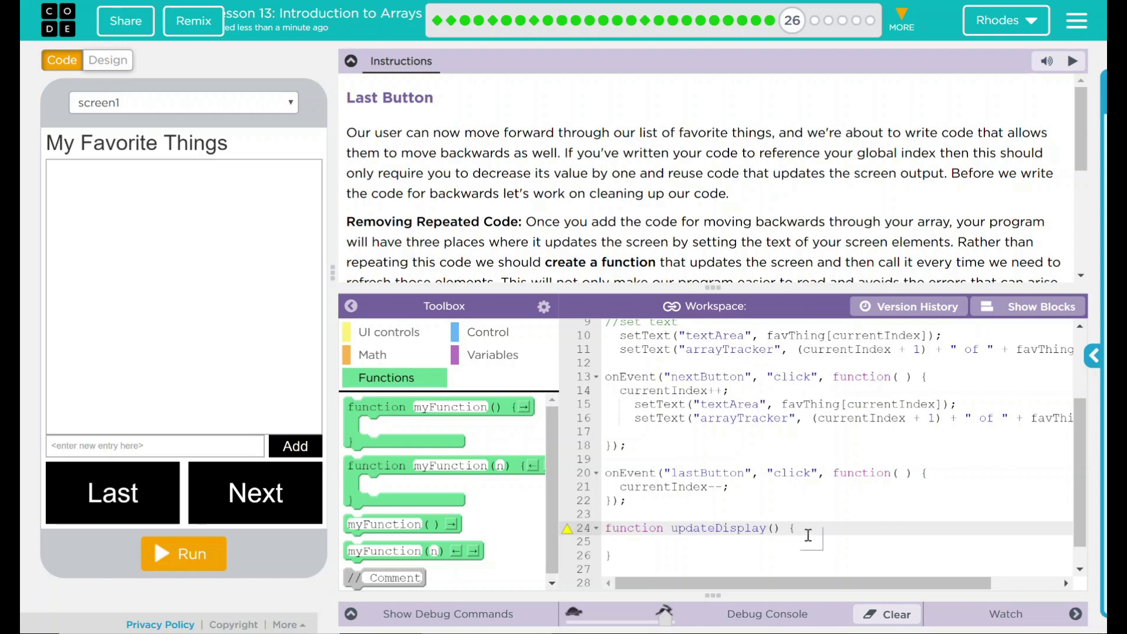
pyautogui.click(700, 541)
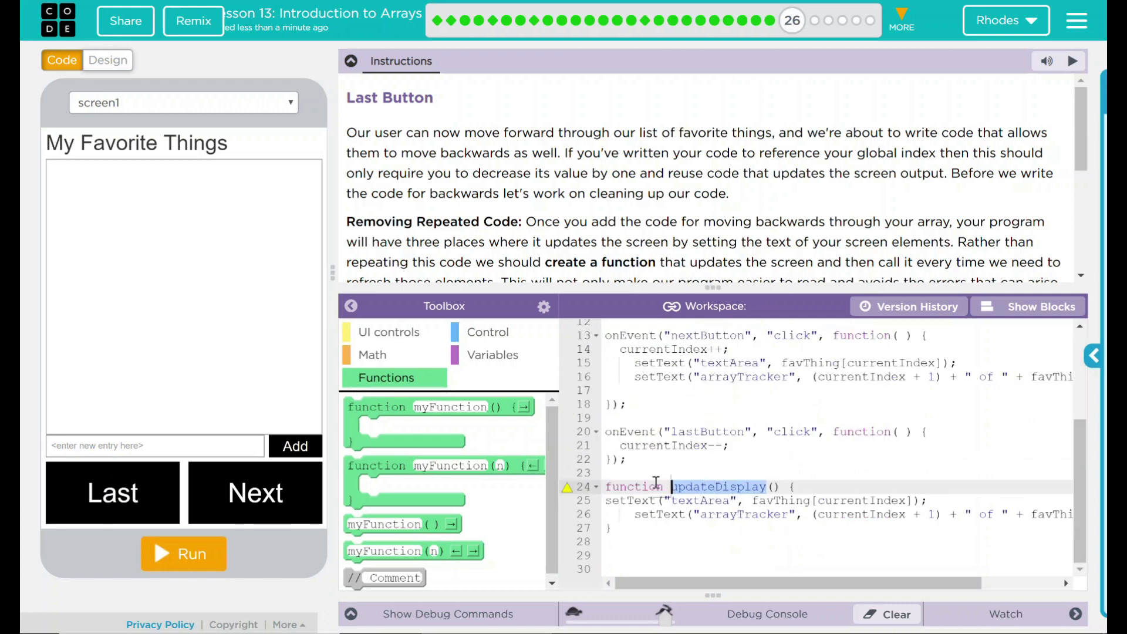
pyautogui.click(656, 500)
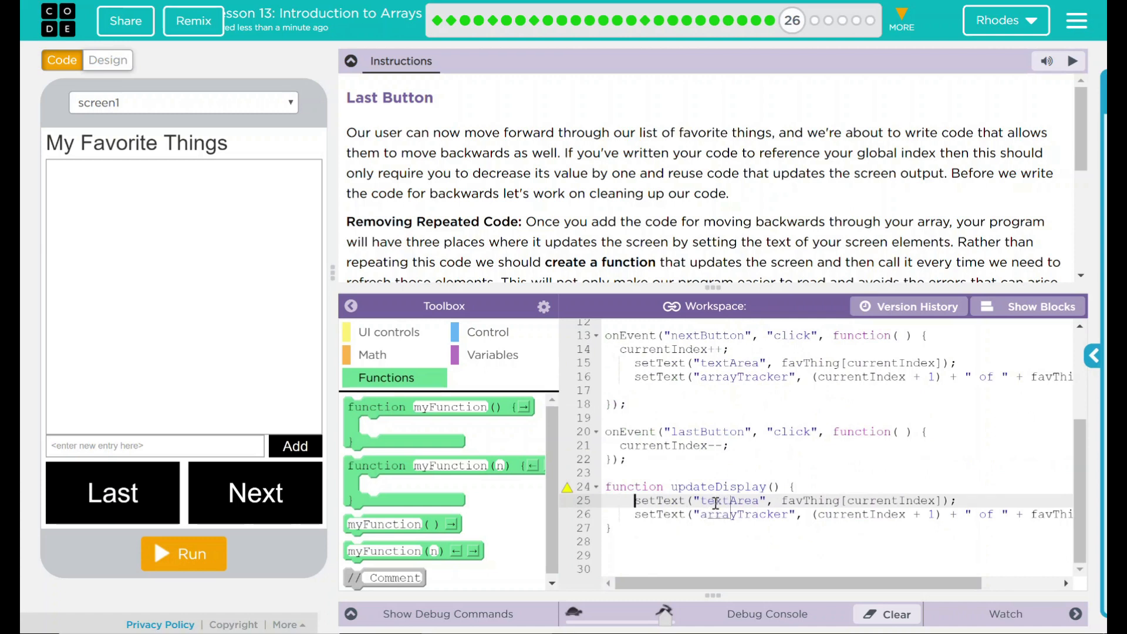
pyautogui.moveTo(731, 500)
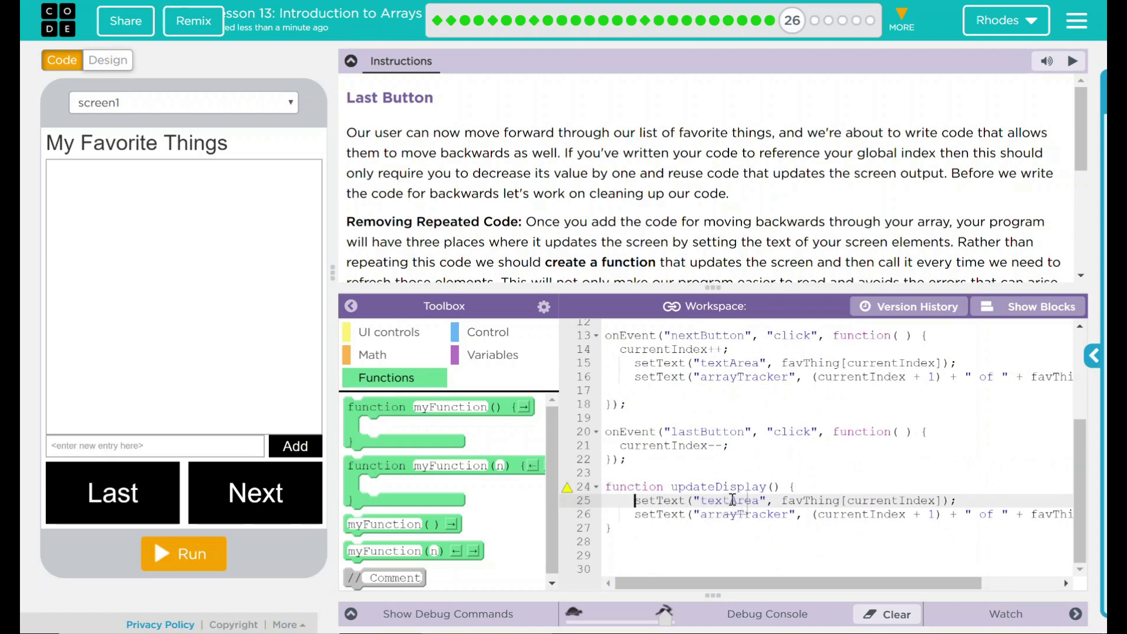
pyautogui.moveTo(875, 505)
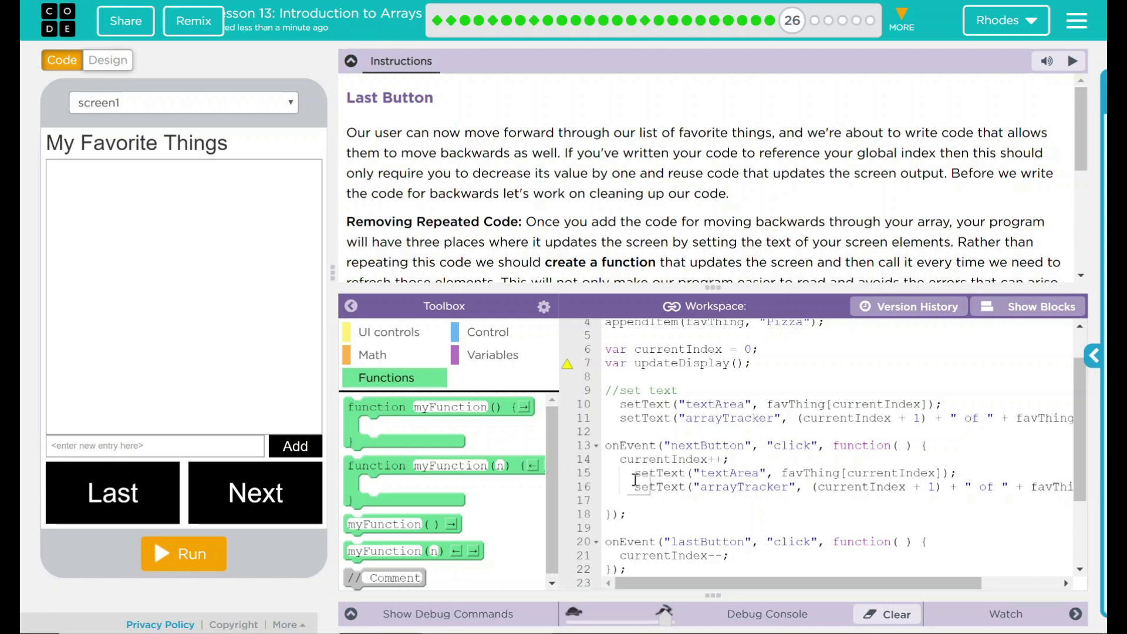
# Replace the Next handler's setText lines with an updateDisplay() call.
pyautogui.moveTo(635, 472); pyautogui.dragTo(1067, 491)
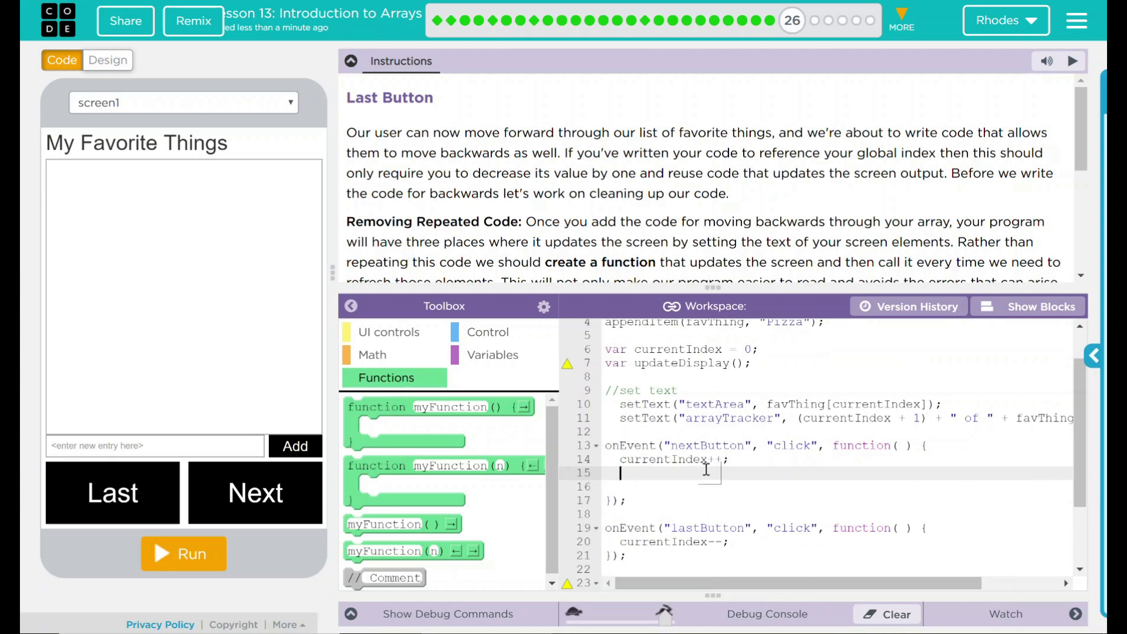
pyautogui.write('upd')
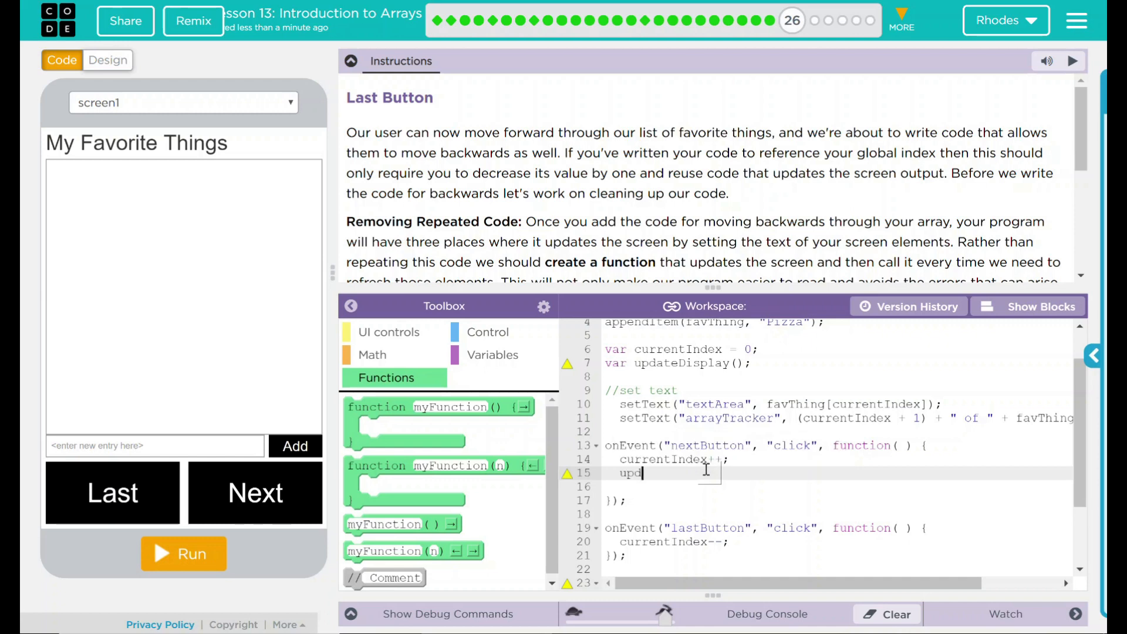
pyautogui.write('dateDip')
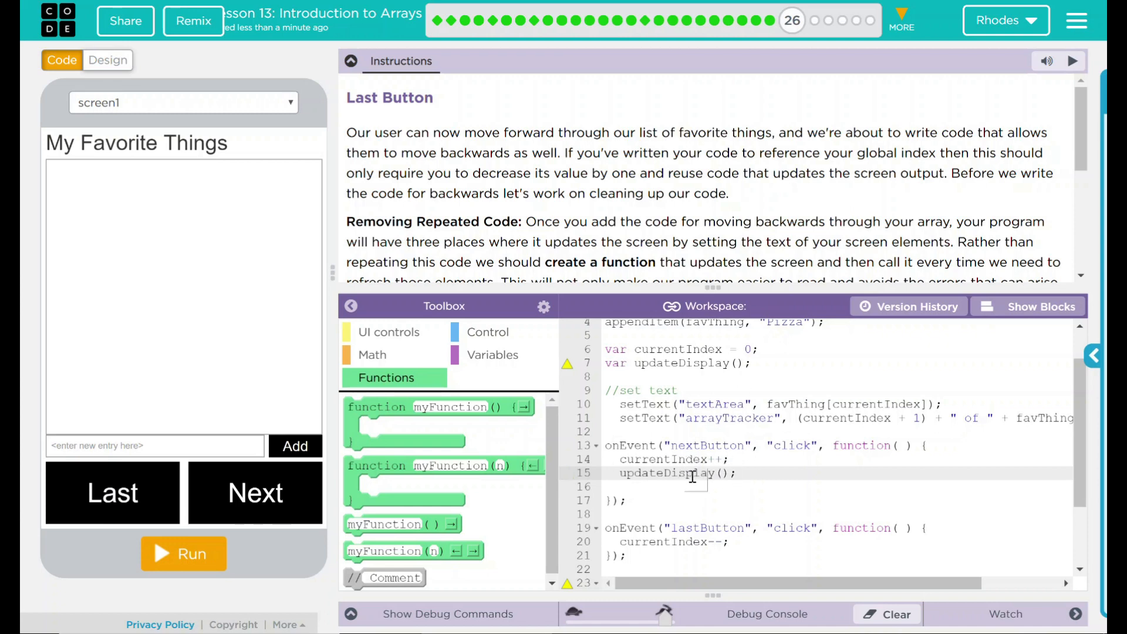
pyautogui.moveTo(587, 380)
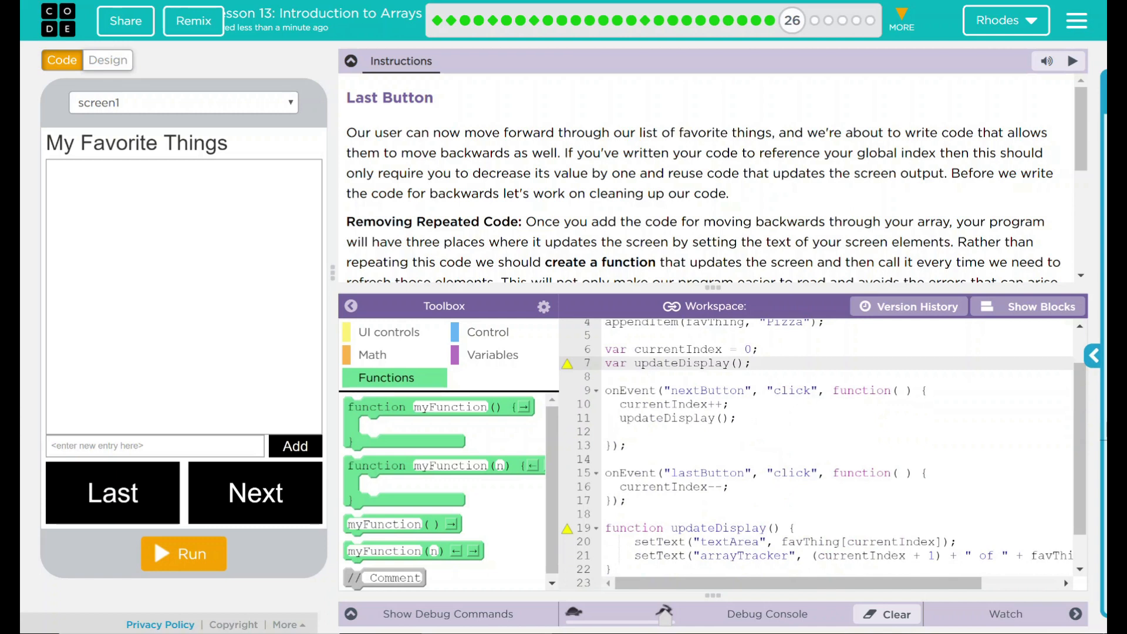
# Change line 7 to call updateDisplay() directly, removing the var keyword.
pyautogui.scroll(-3)
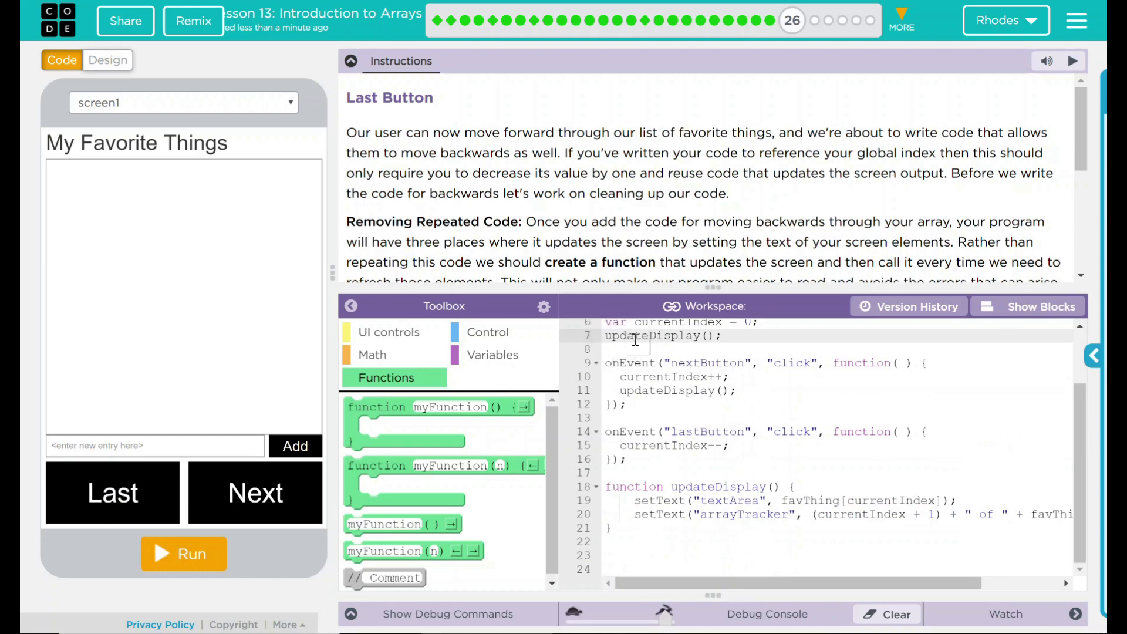
pyautogui.moveTo(651, 336)
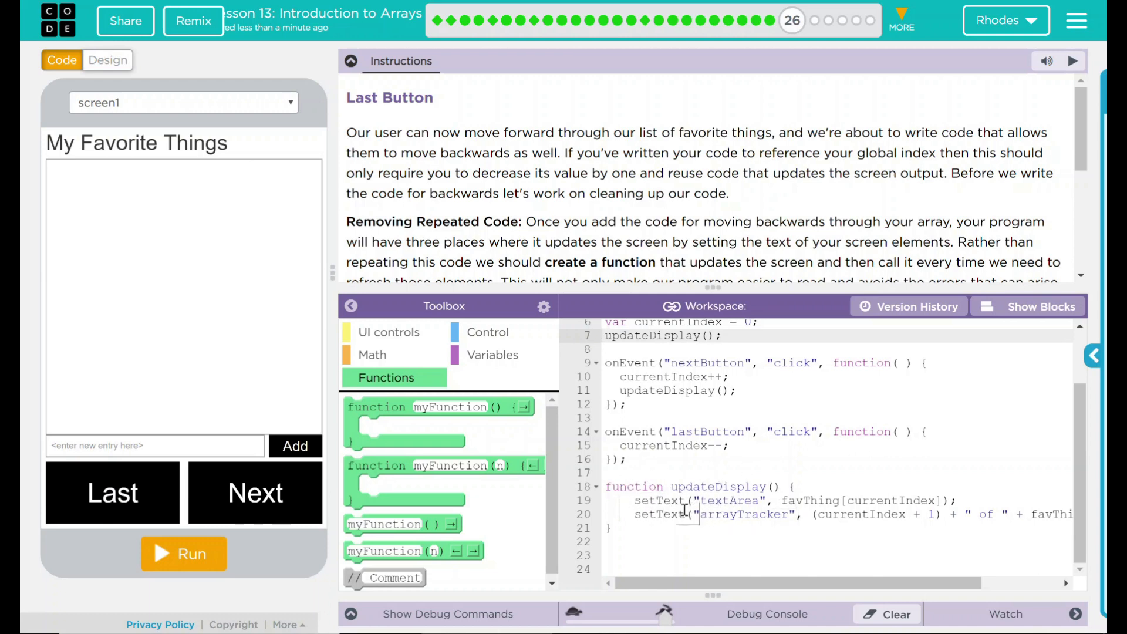
pyautogui.moveTo(662, 507)
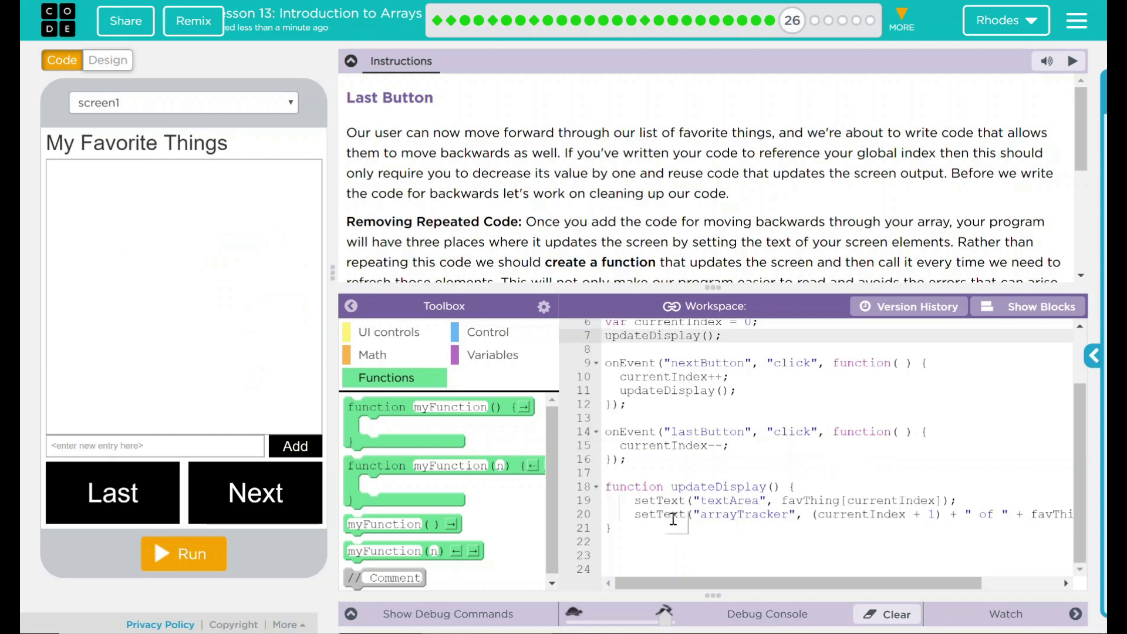
pyautogui.moveTo(467, 198)
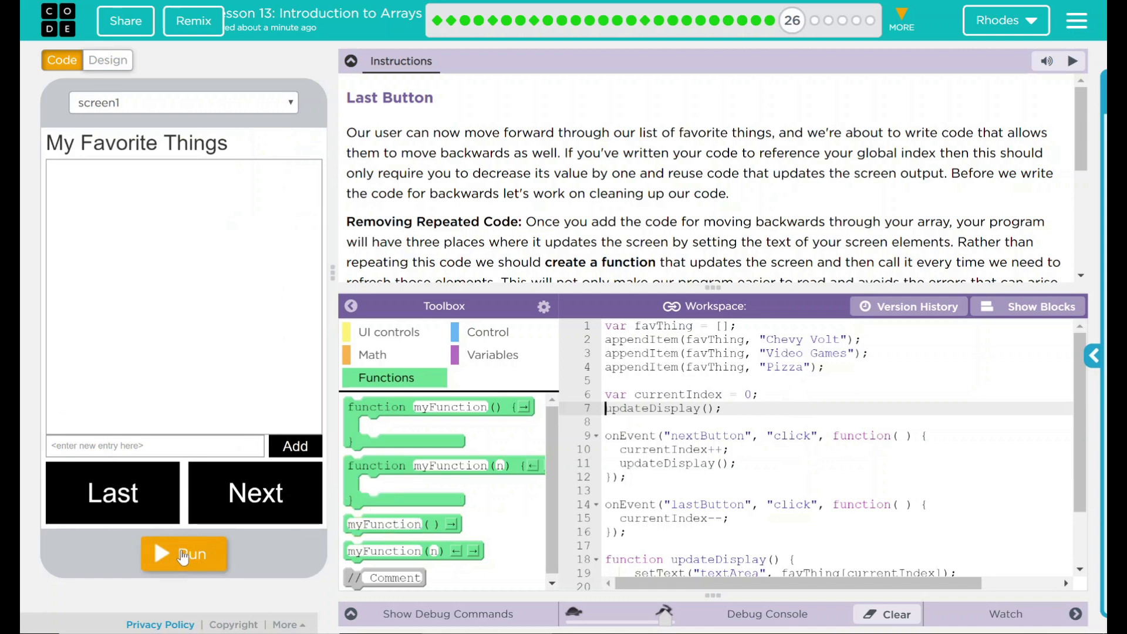
# Run the Favorite Things app to confirm Next shows "Video Games" 2 of 3.
pyautogui.click(184, 554)
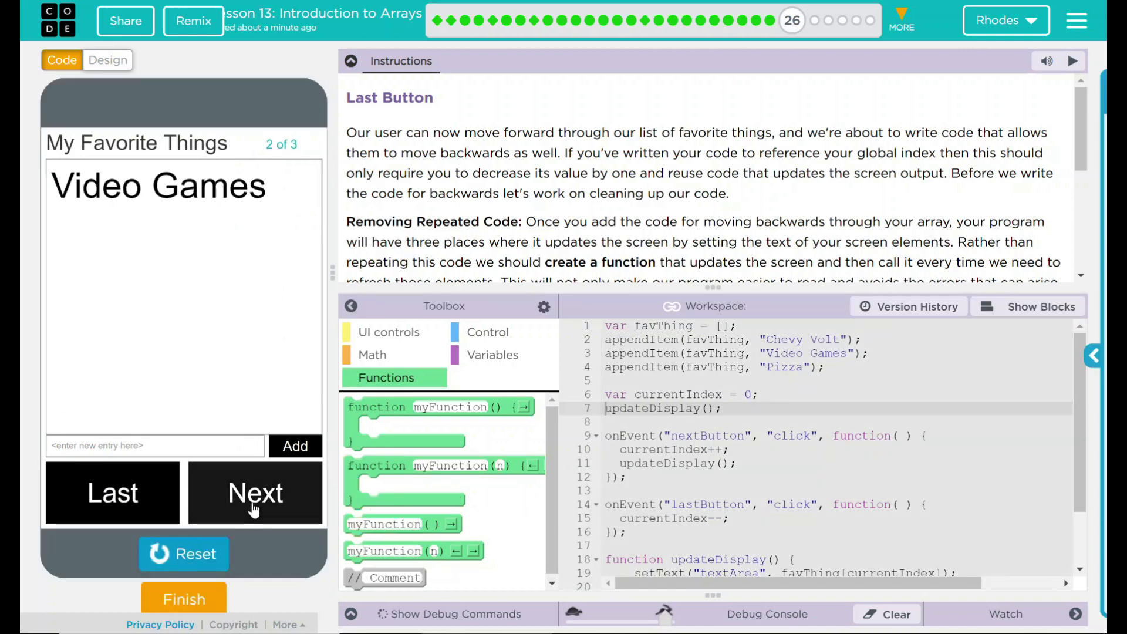
pyautogui.moveTo(152, 502)
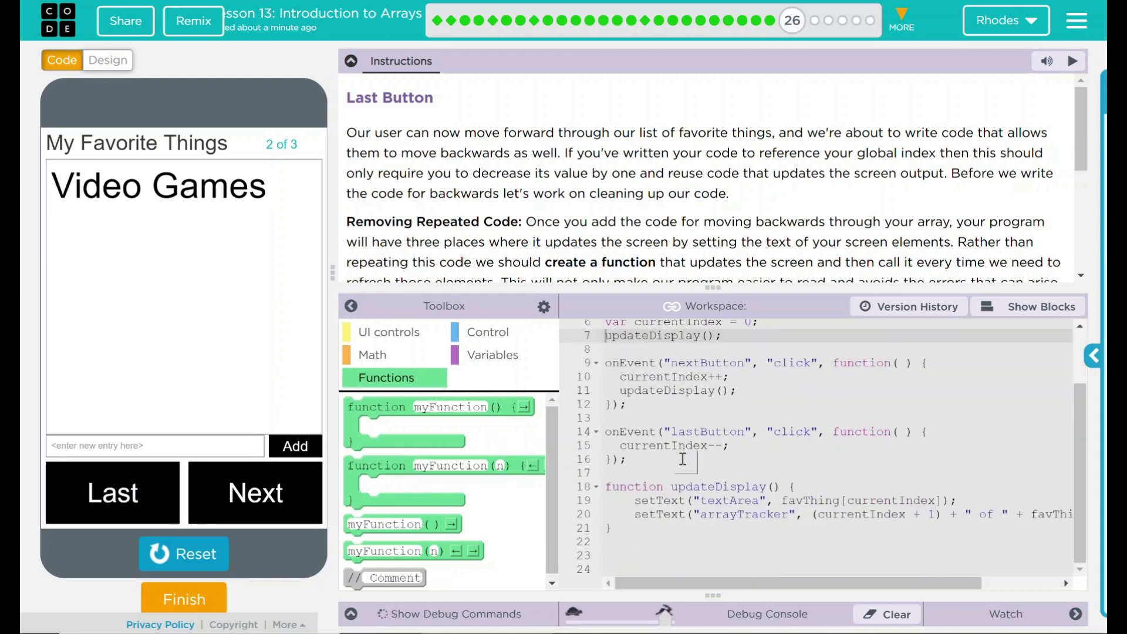
pyautogui.moveTo(643, 486)
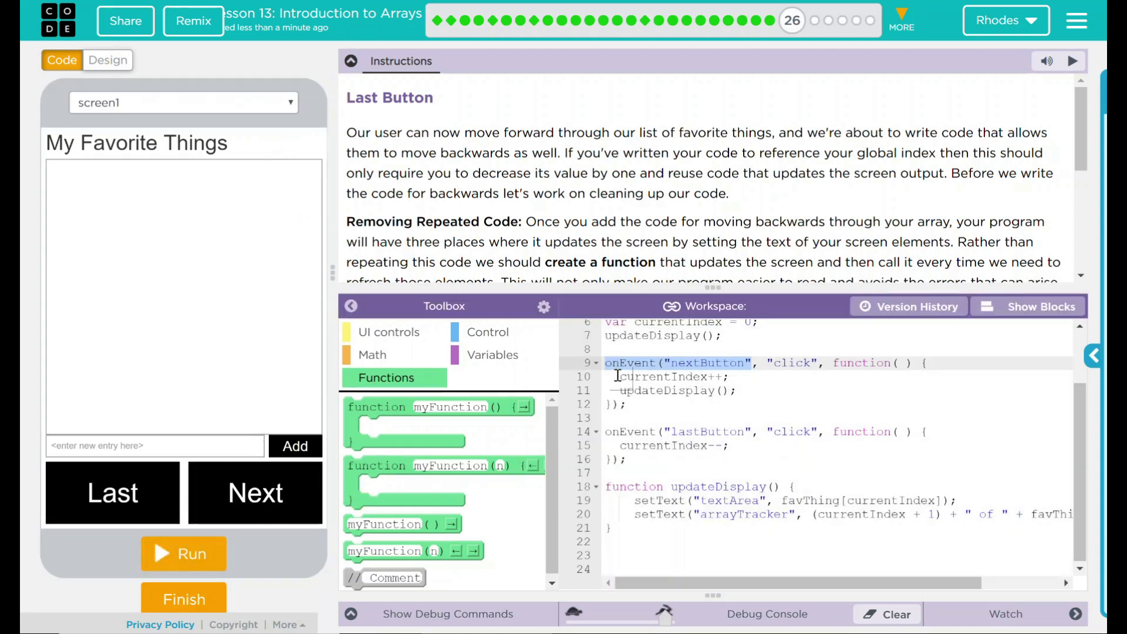
# Add an updateDisplay() call after currentIndex-- in the Last handler and rerun the app.
pyautogui.doubleClick(669, 376)
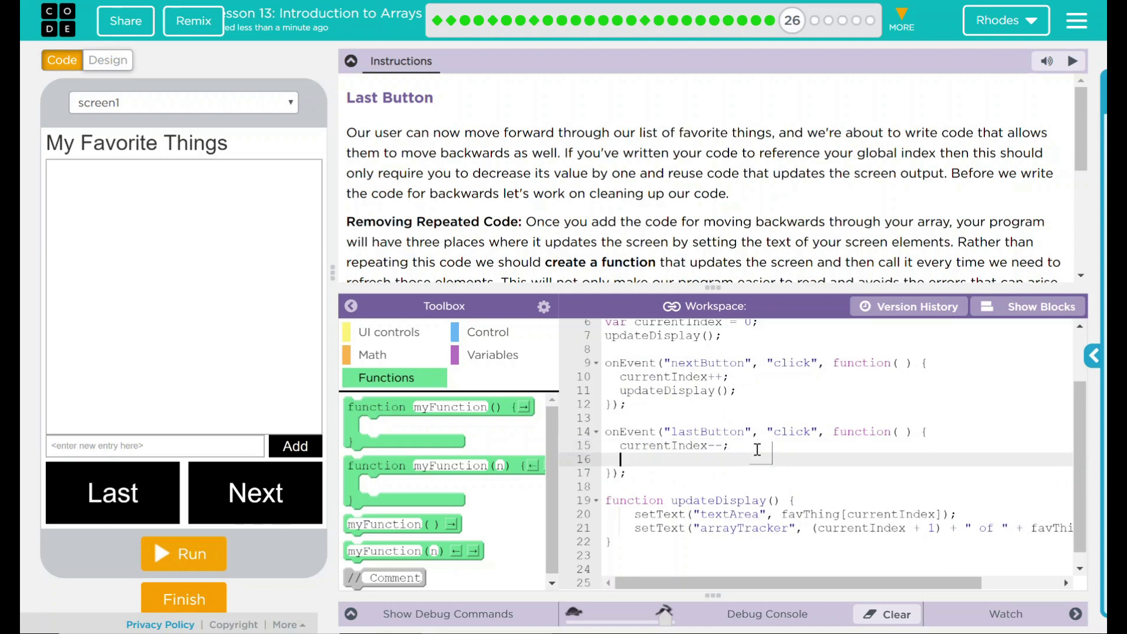
pyautogui.write('updateDisplay')
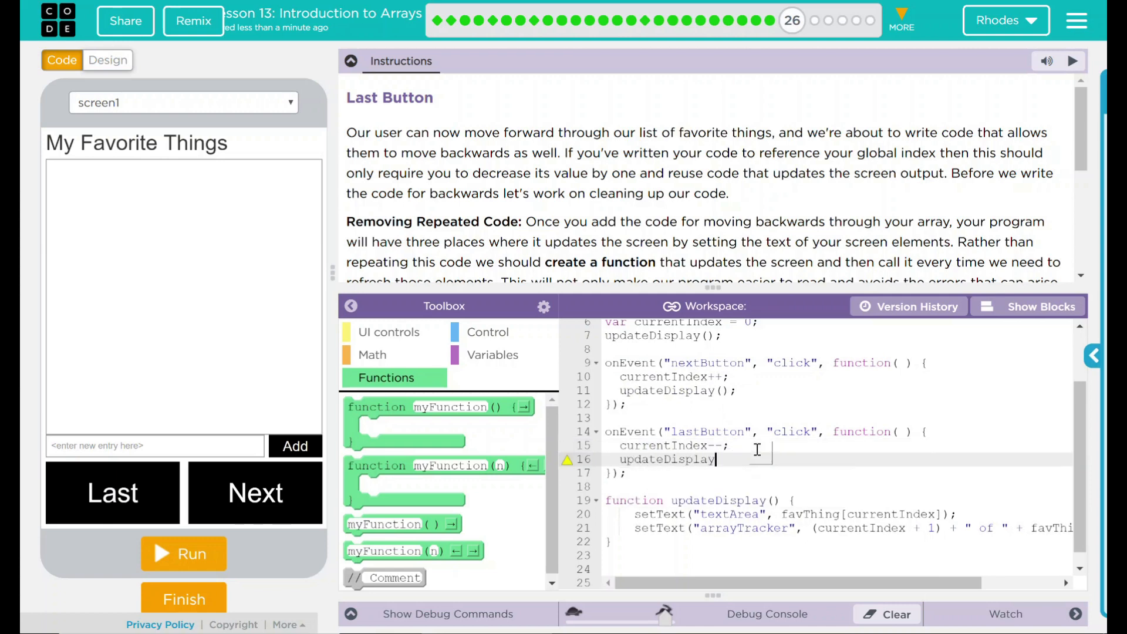
pyautogui.write('(0)')
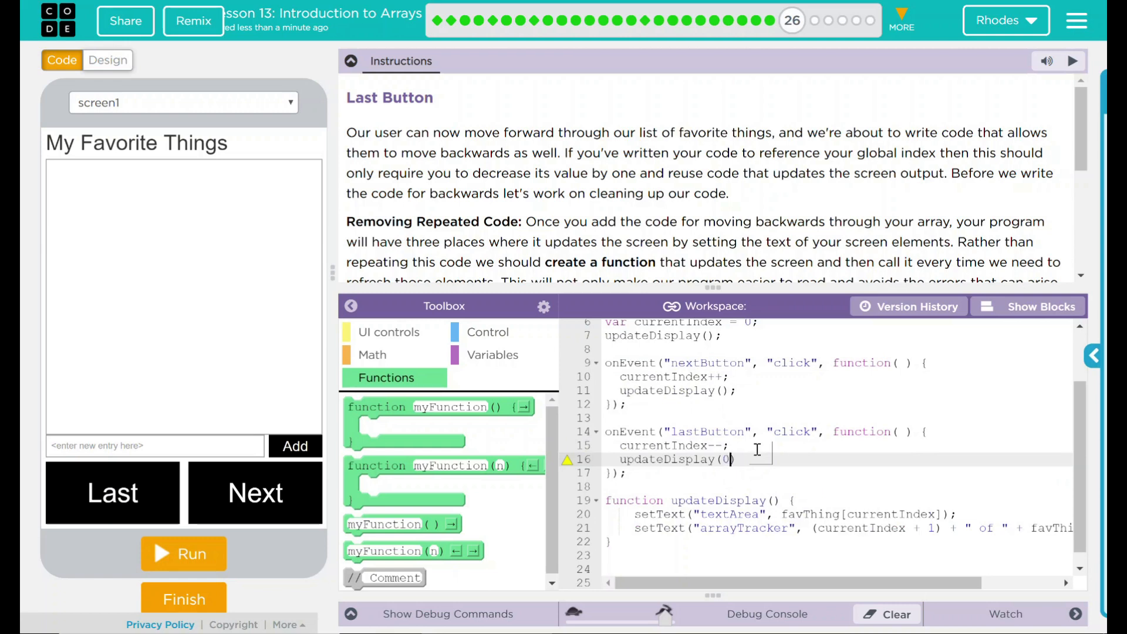
pyautogui.press('Backspace')
pyautogui.write(';')
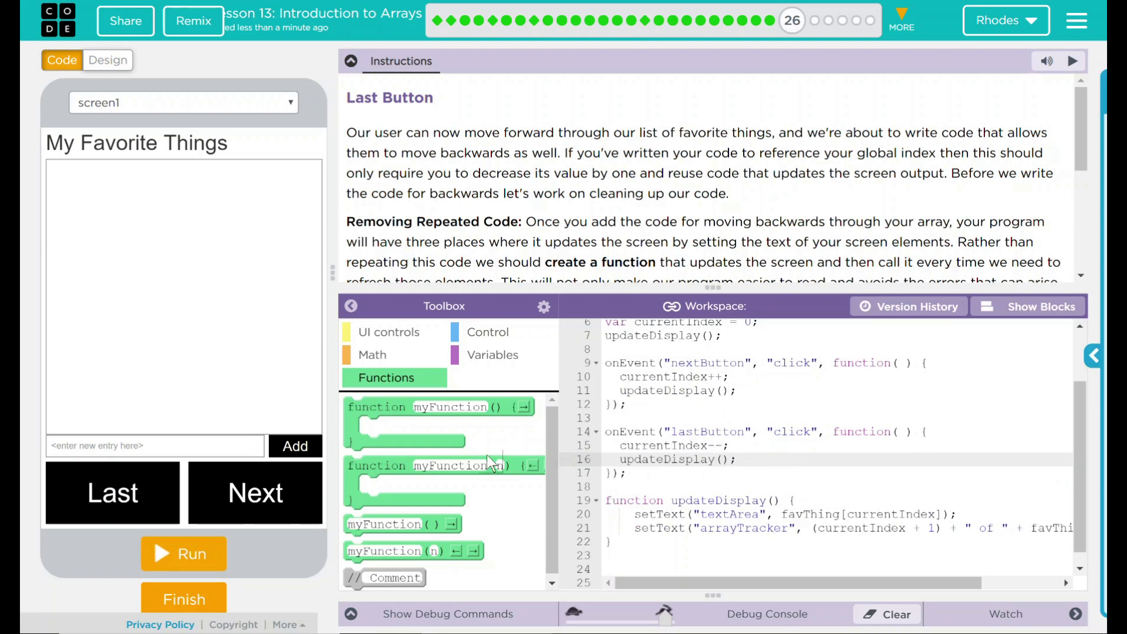
pyautogui.click(184, 554)
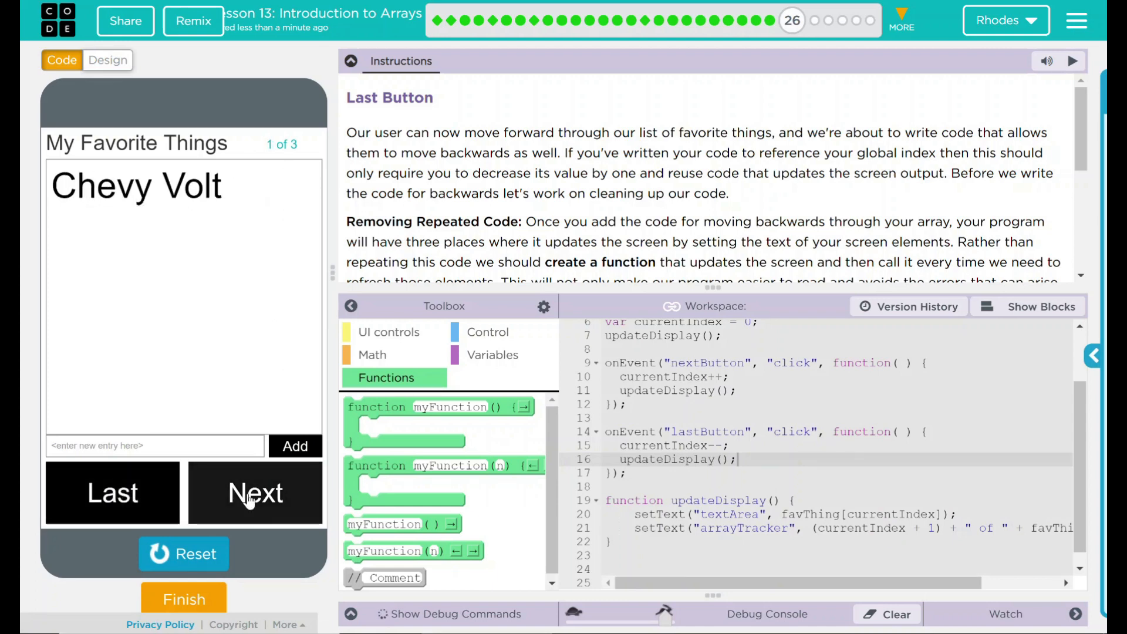
# Step forward with Next and back with Last, note the line 20 error, then stop the app.
pyautogui.click(255, 493)
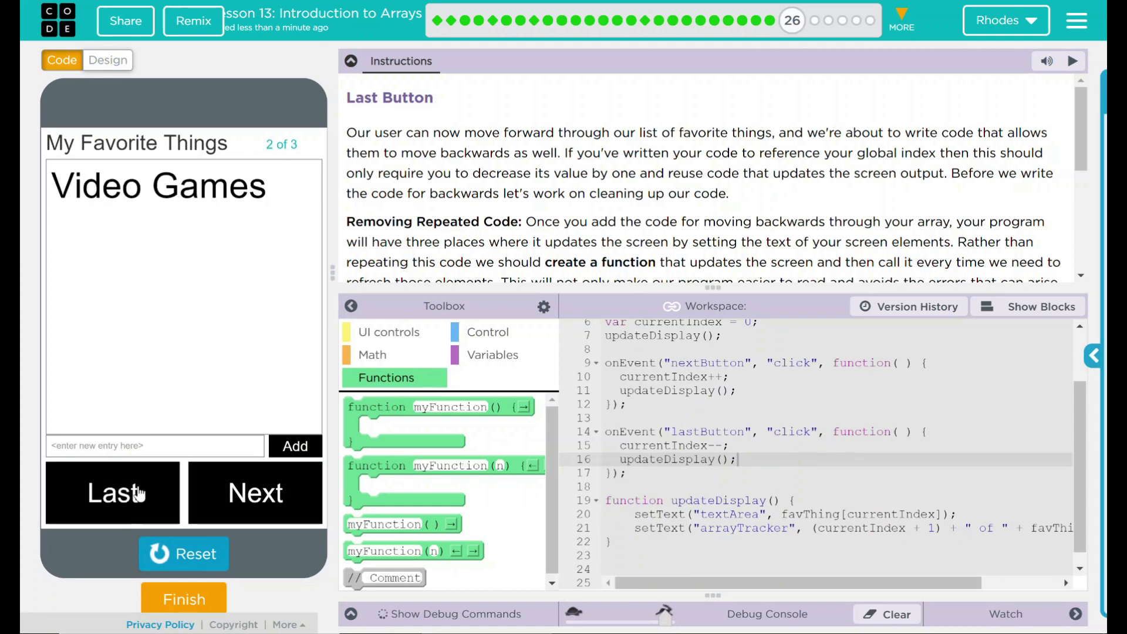
pyautogui.click(119, 509)
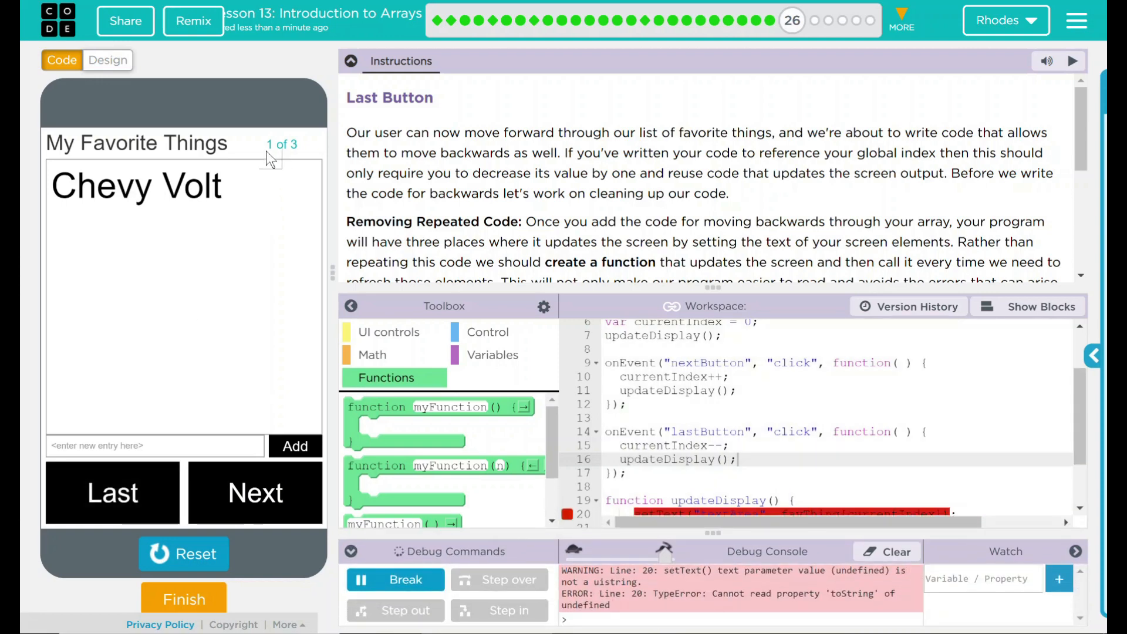
pyautogui.moveTo(333, 275)
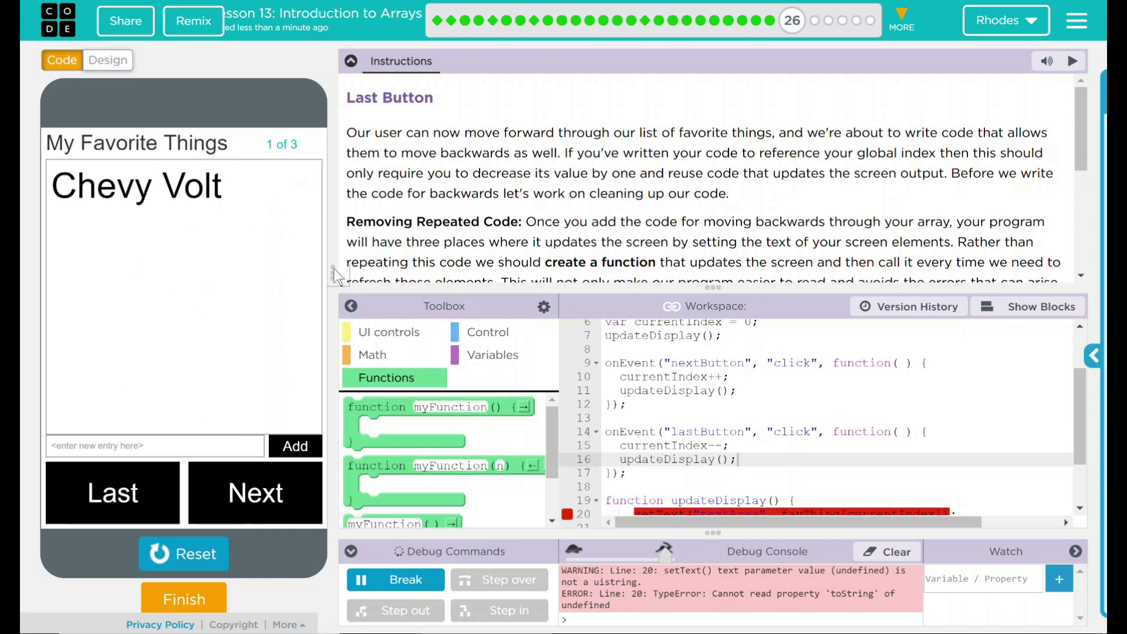
pyautogui.moveTo(251, 151)
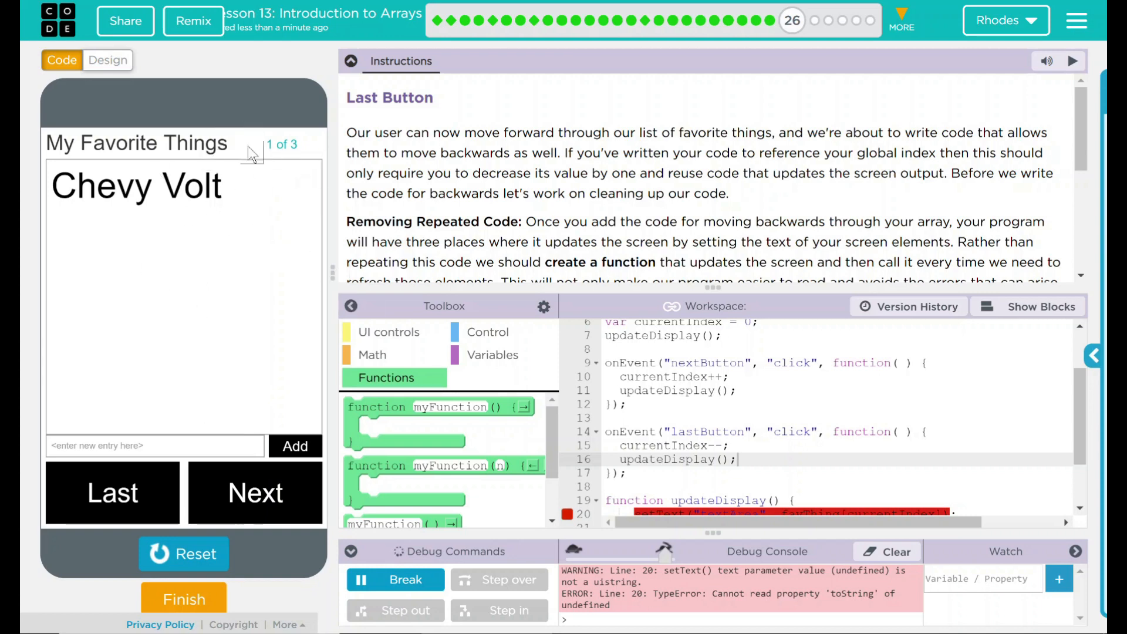
pyautogui.moveTo(714, 594)
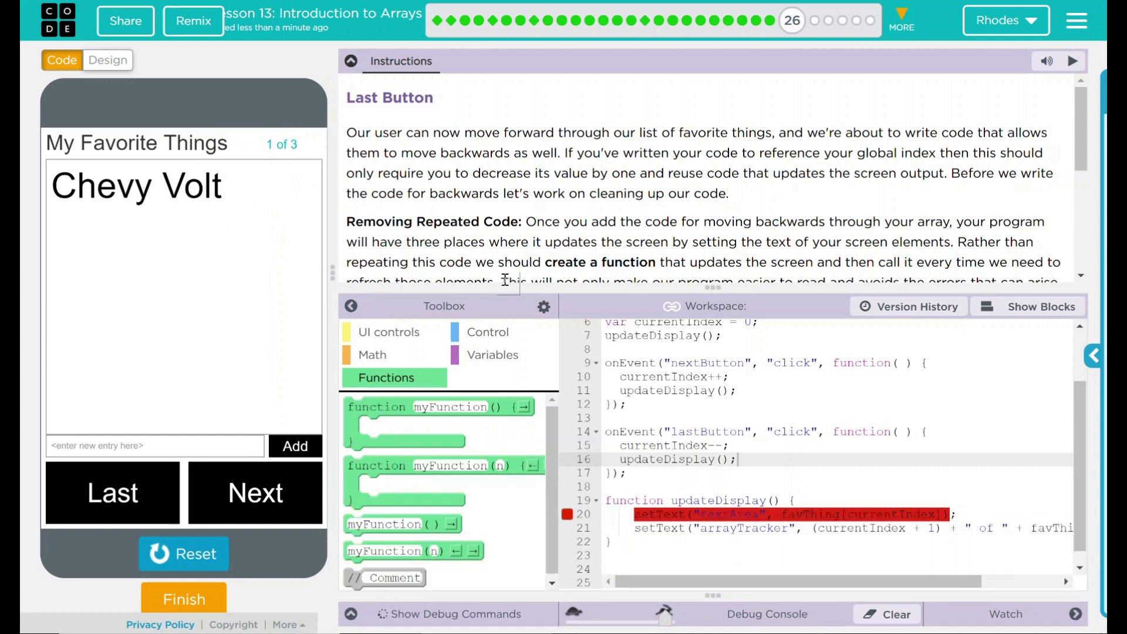
pyautogui.moveTo(194, 564)
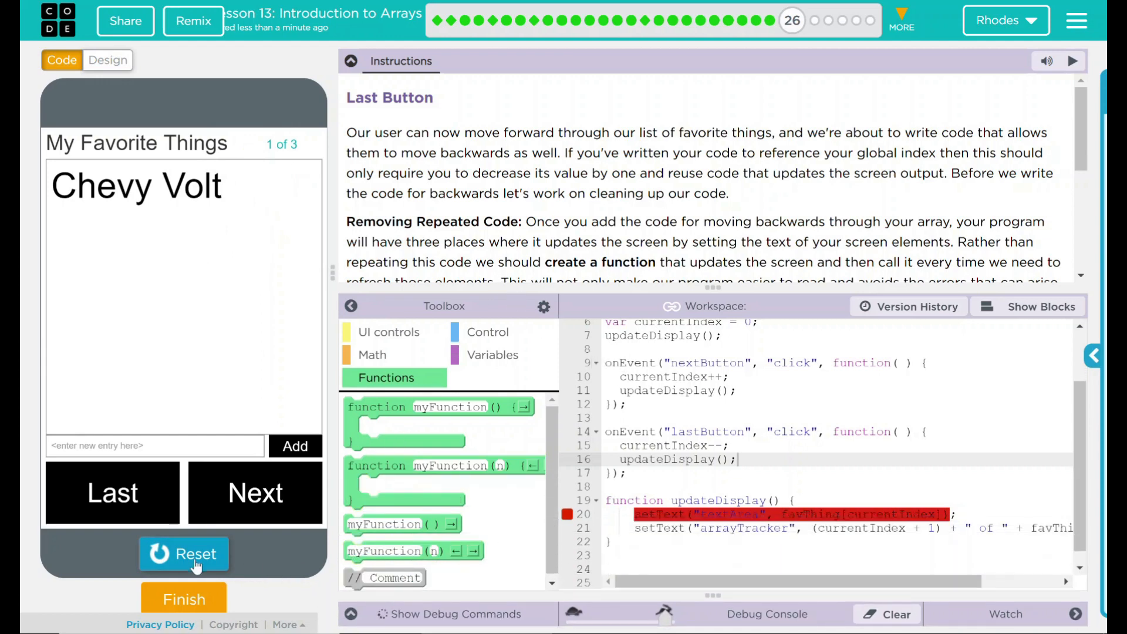
pyautogui.click(183, 554)
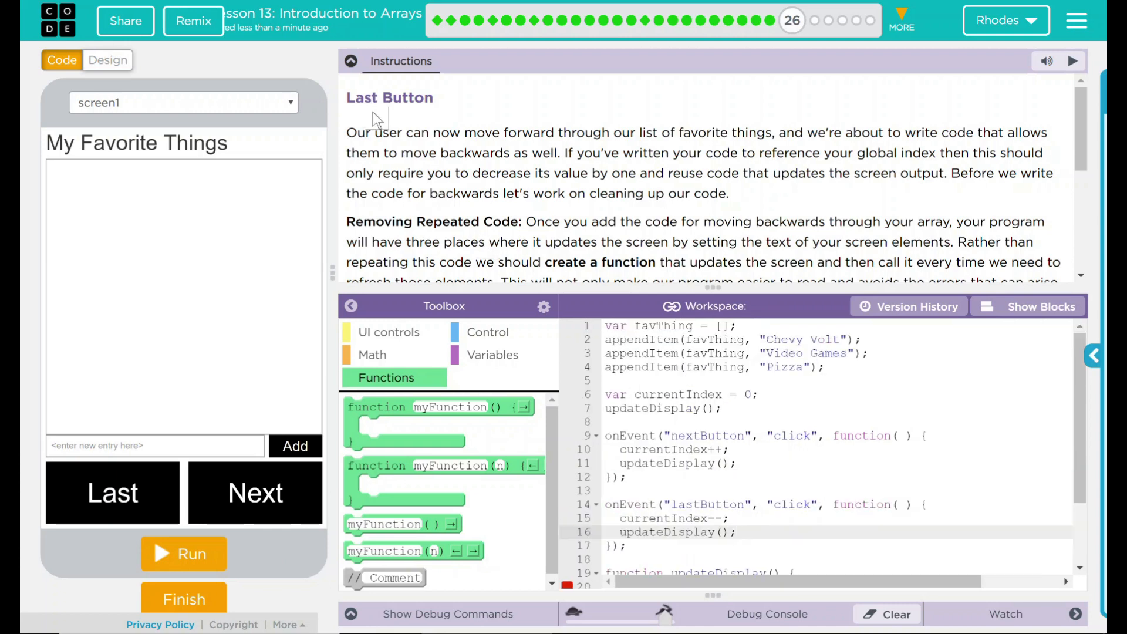
# Review the Do This instruction steps and rerun the completed app.
pyautogui.scroll(-3)
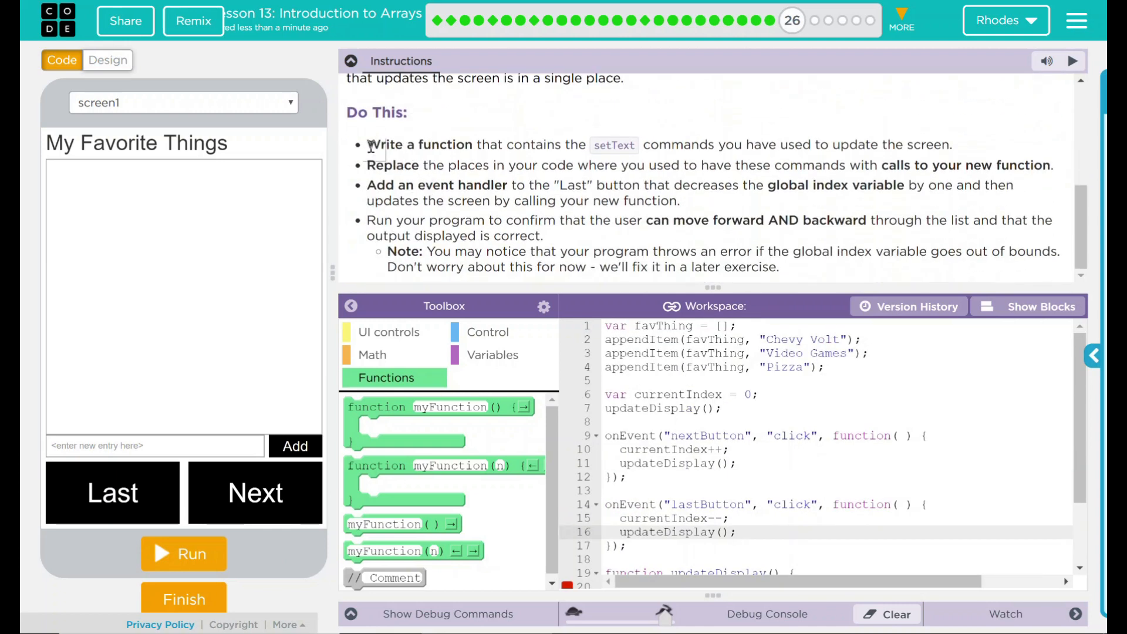
pyautogui.moveTo(367, 145); pyautogui.dragTo(952, 144)
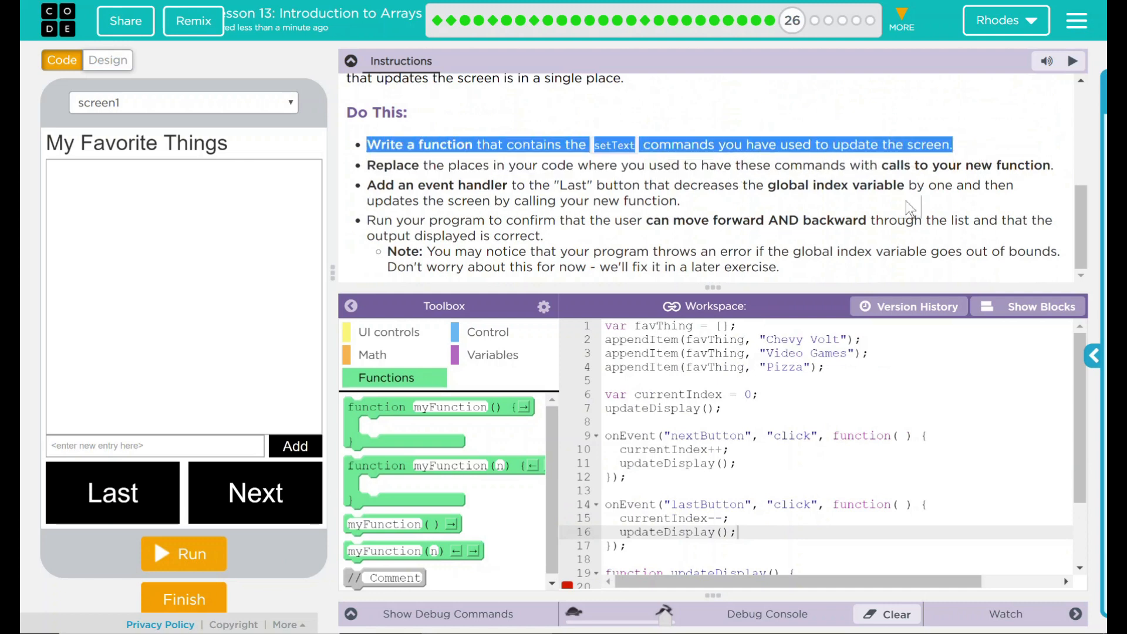
pyautogui.scroll(-3)
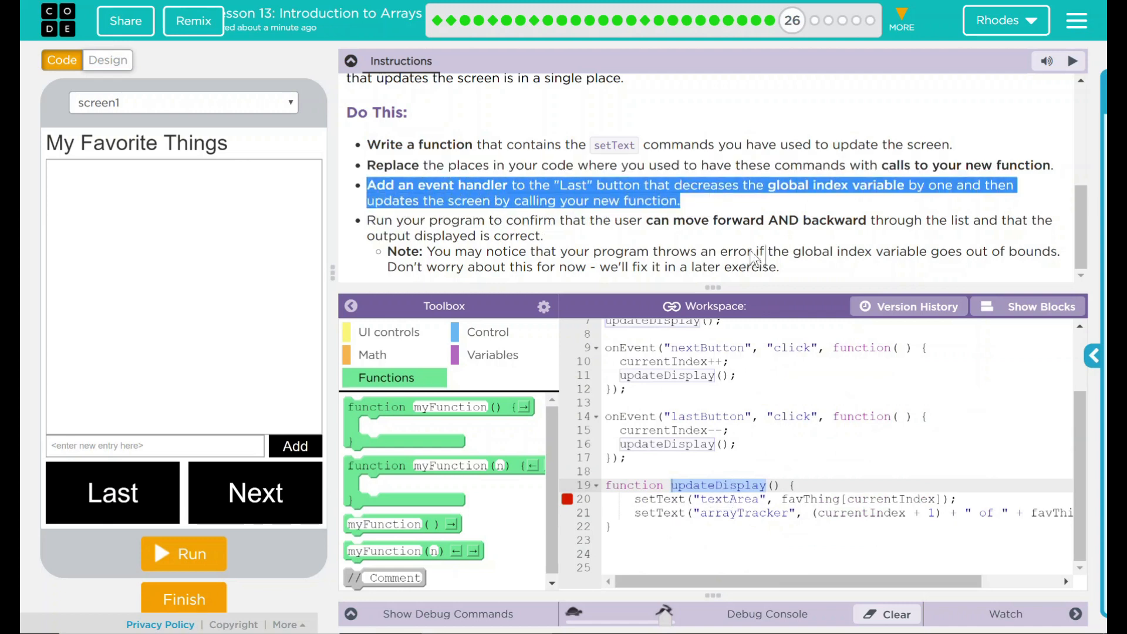
pyautogui.click(720, 376)
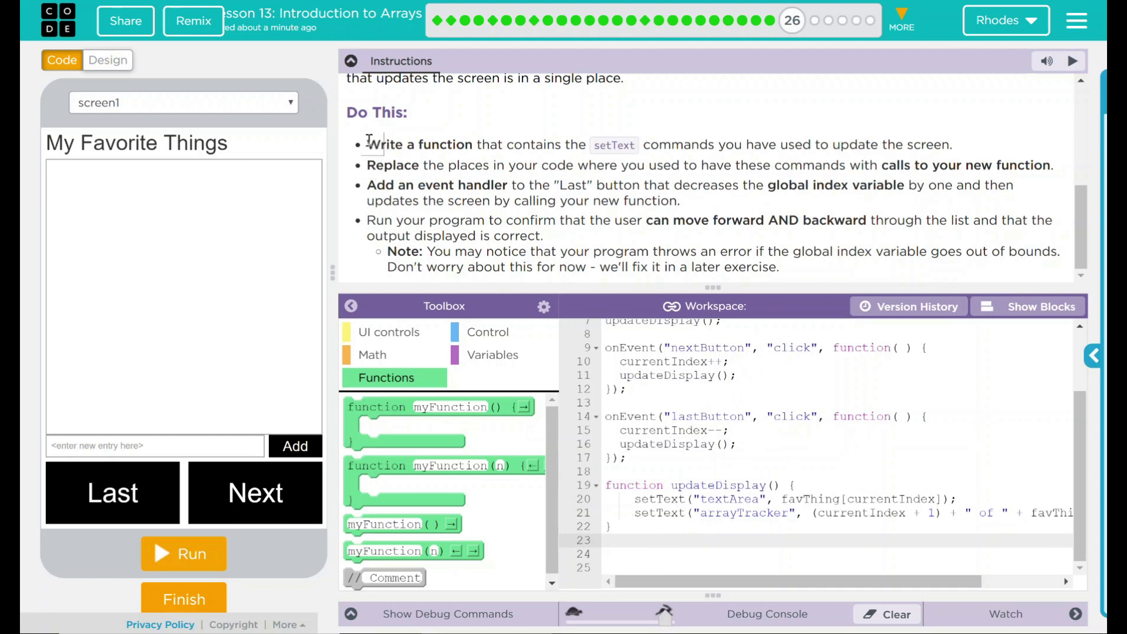
pyautogui.moveTo(368, 144); pyautogui.dragTo(830, 277)
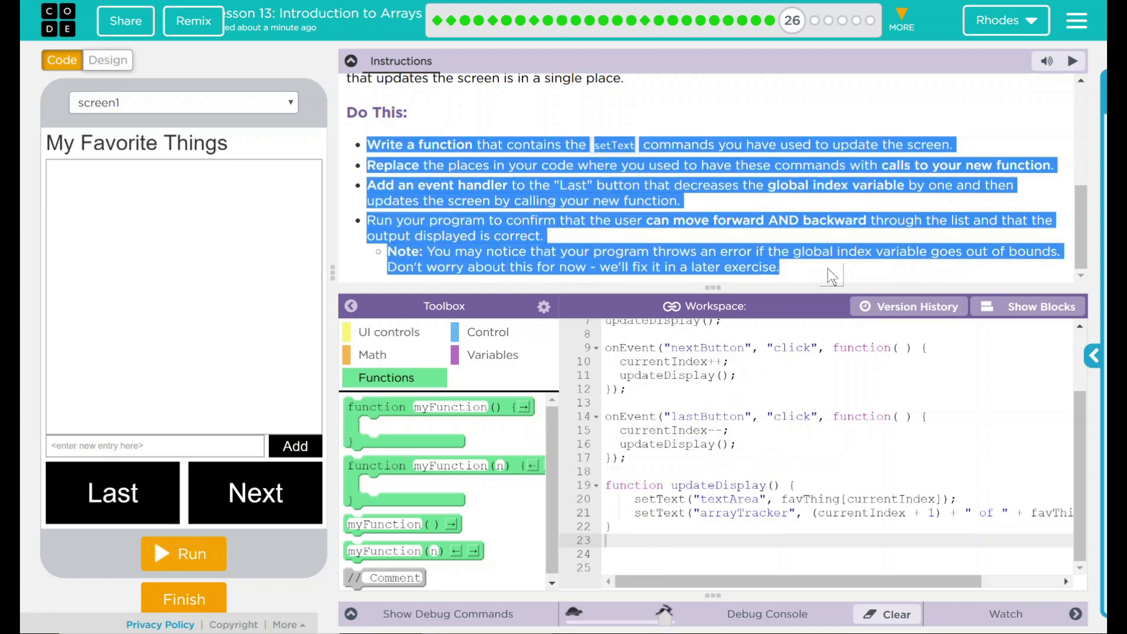
pyautogui.moveTo(509, 115)
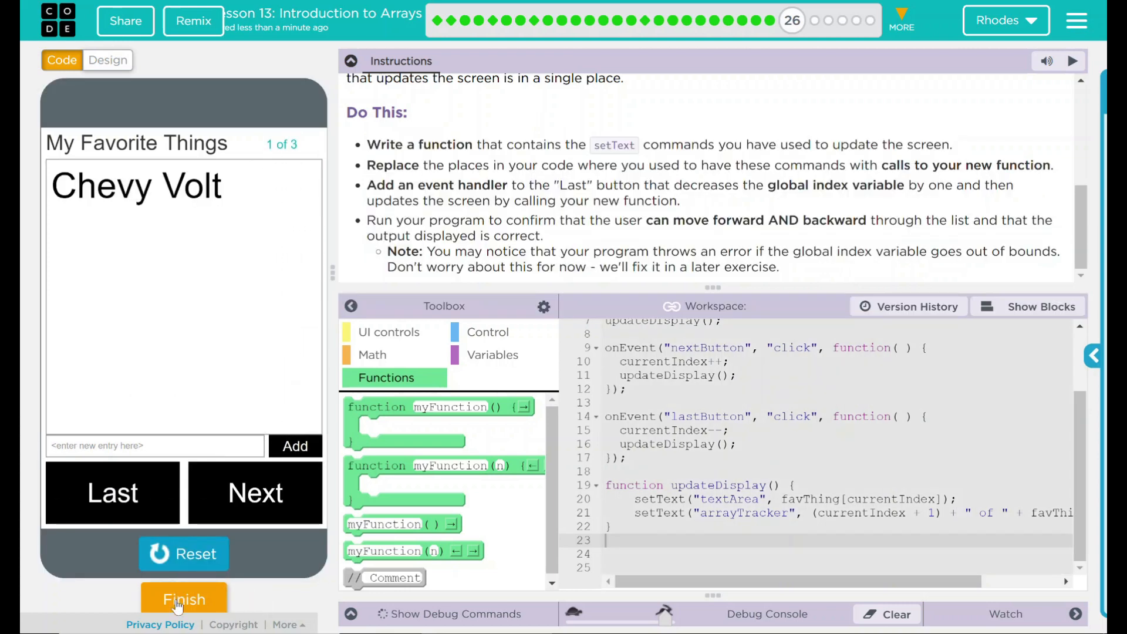
# Mark the lesson as finished, bringing up the confirmation prompt.
pyautogui.click(183, 598)
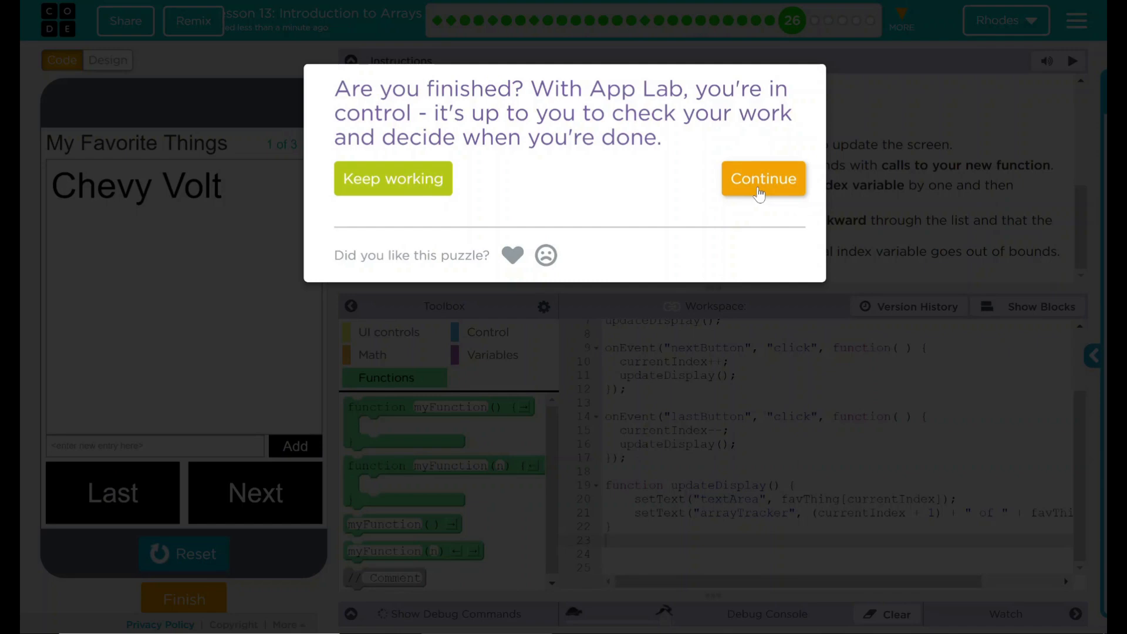